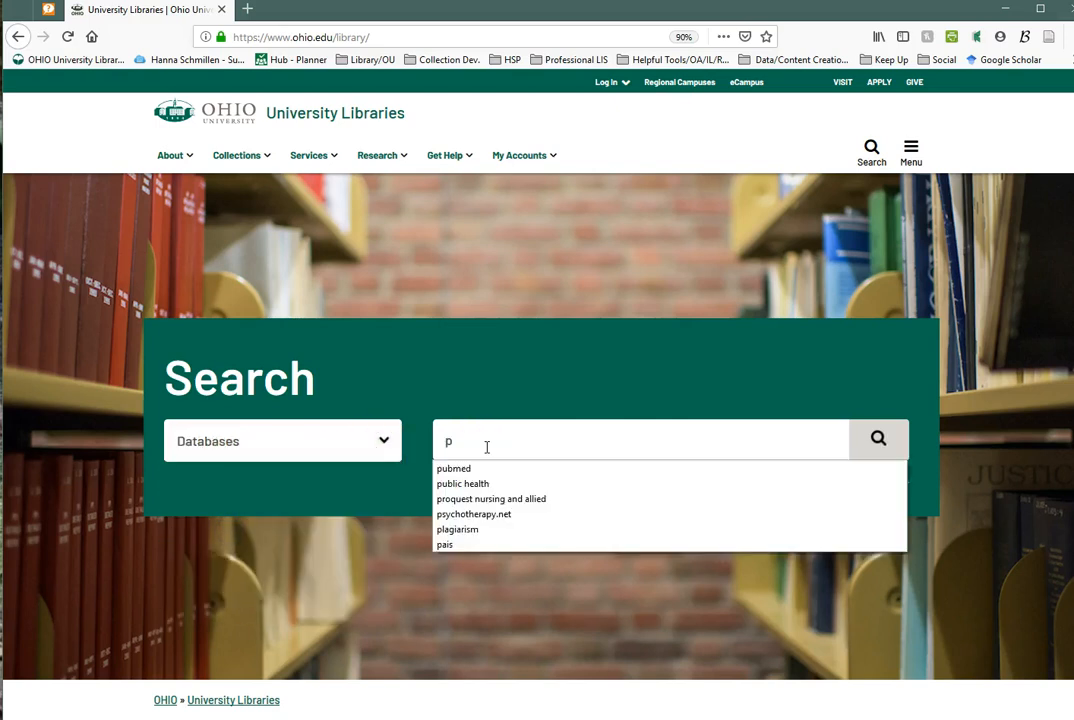
- Find the PubMed record in the library catalog and connect to PubMed
{"action": "left_click", "coordinate": [453, 468]}
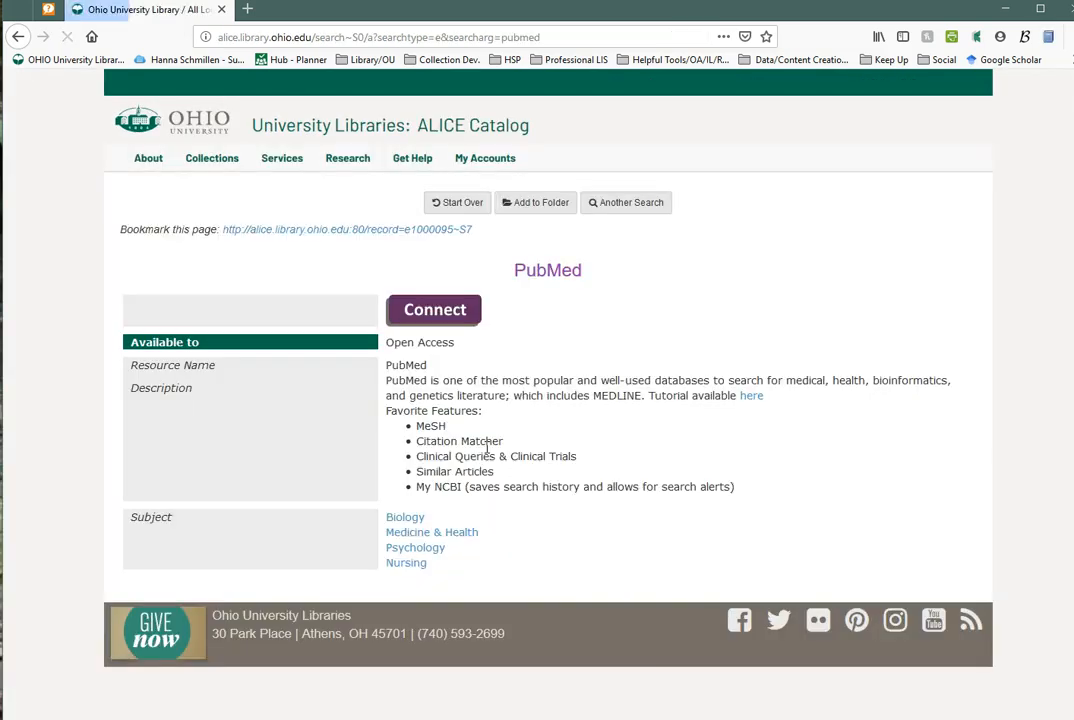
{"action": "left_click", "coordinate": [434, 309]}
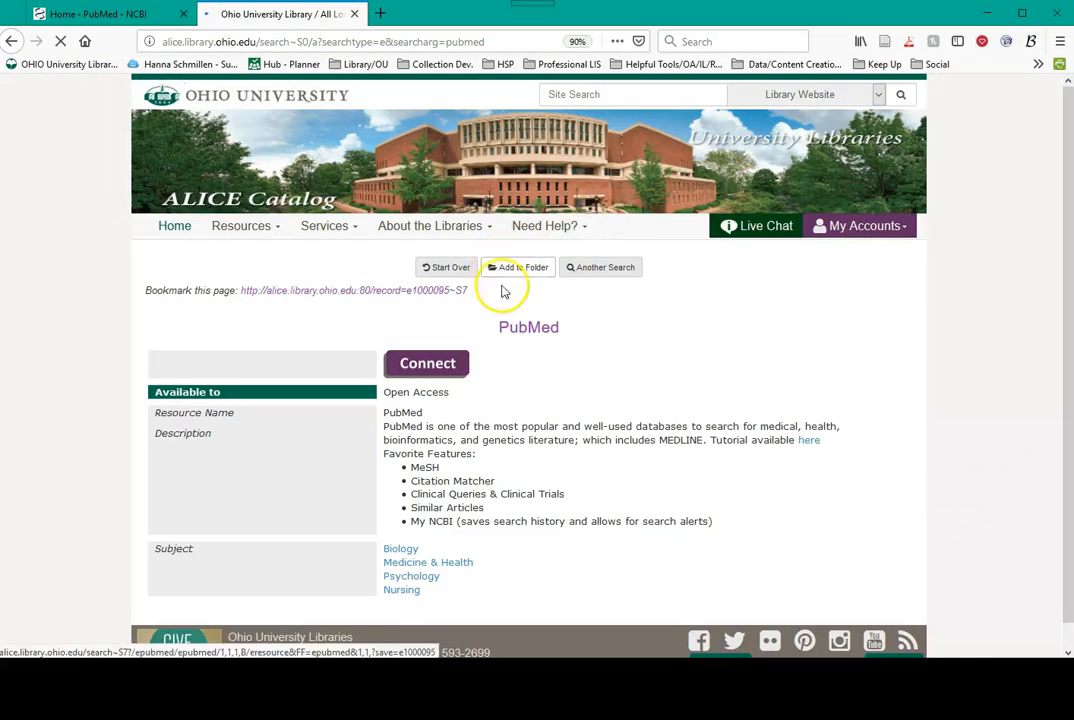
{"action": "left_click", "coordinate": [427, 363]}
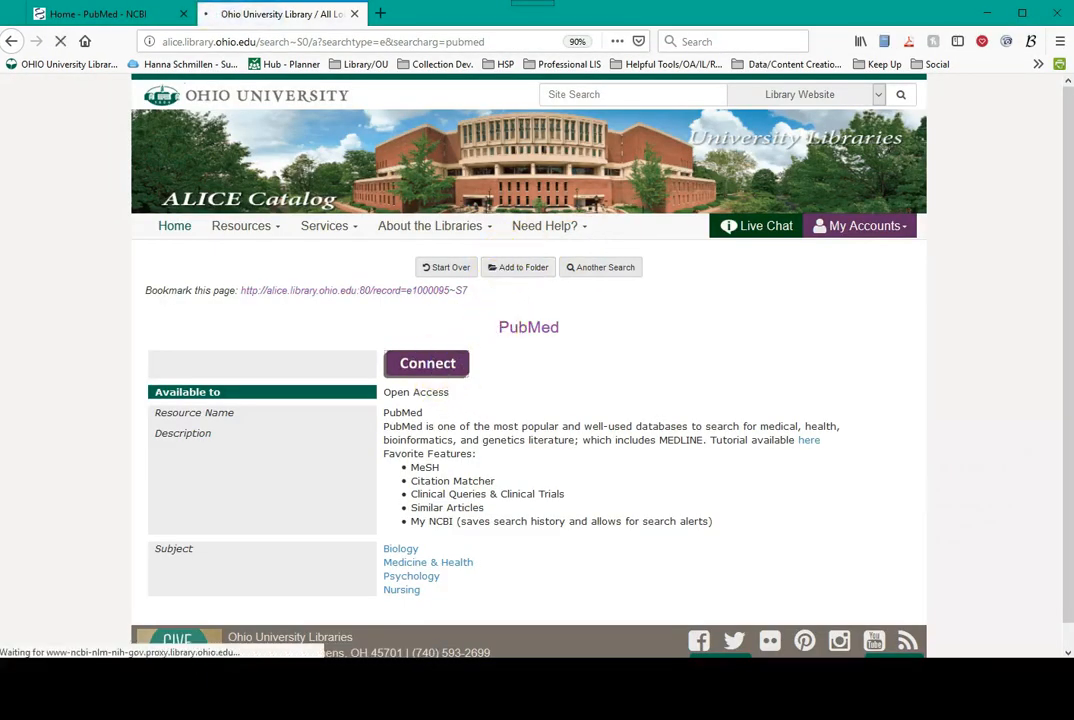
- Bring the 'Home - PubMed - NCBI' tab to the front
{"action": "left_click", "coordinate": [427, 363]}
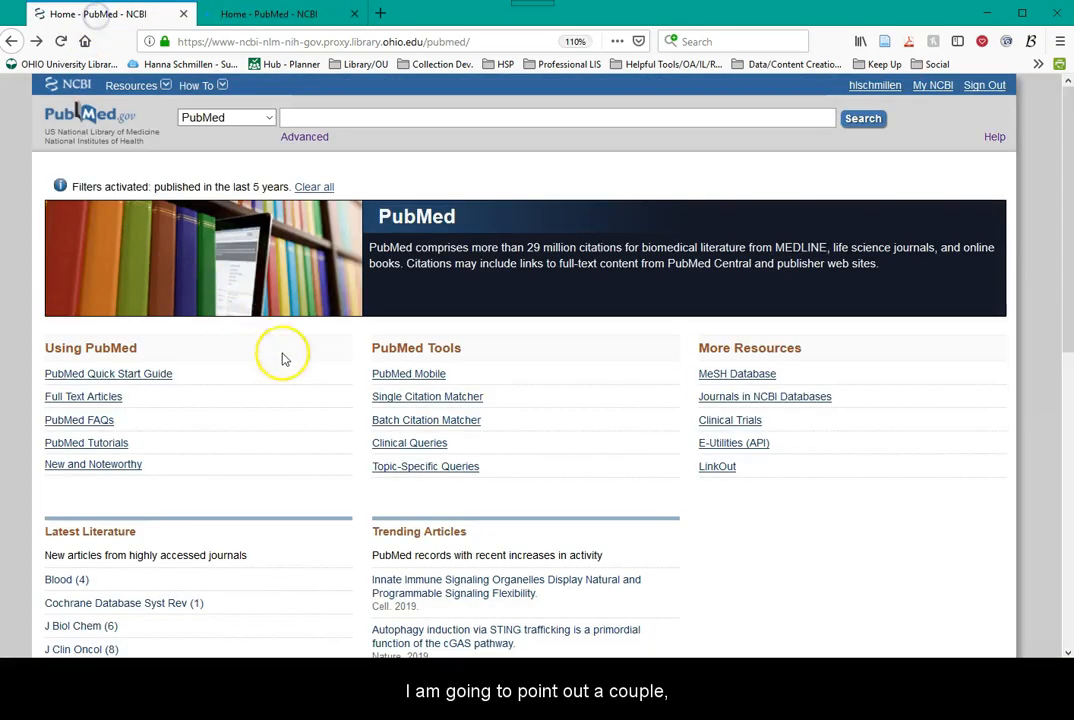
{"action": "mouse_move", "coordinate": [307, 378]}
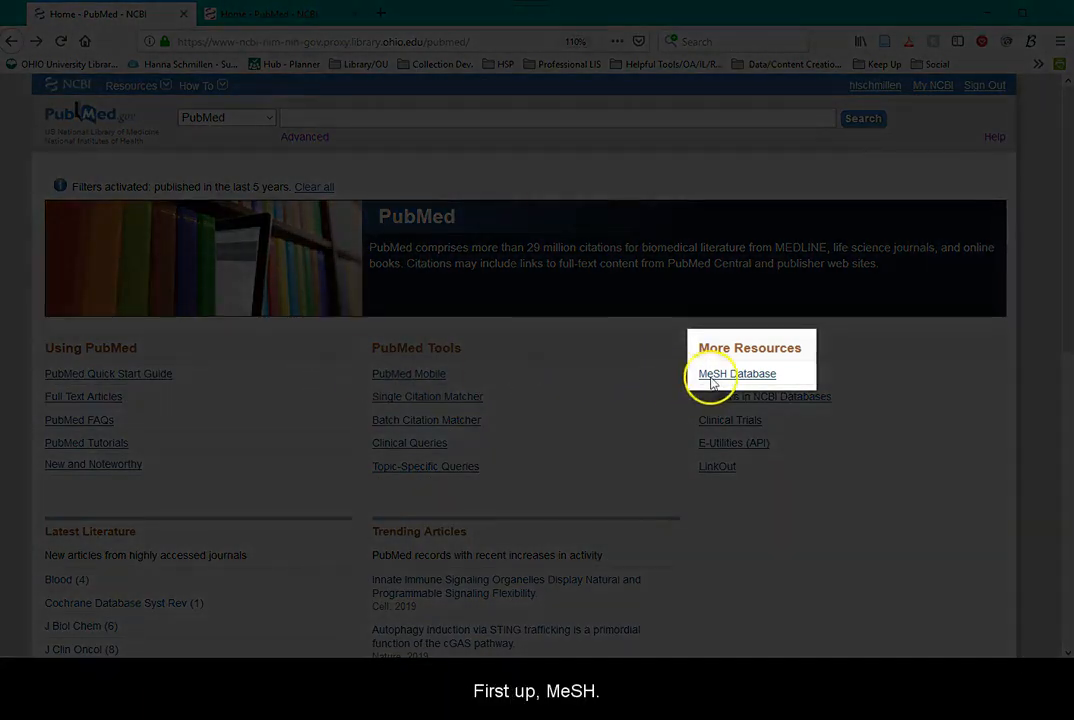
- Search the MeSH database for 'population health', returning Population Health and Population Health Management
{"action": "left_click", "coordinate": [736, 373]}
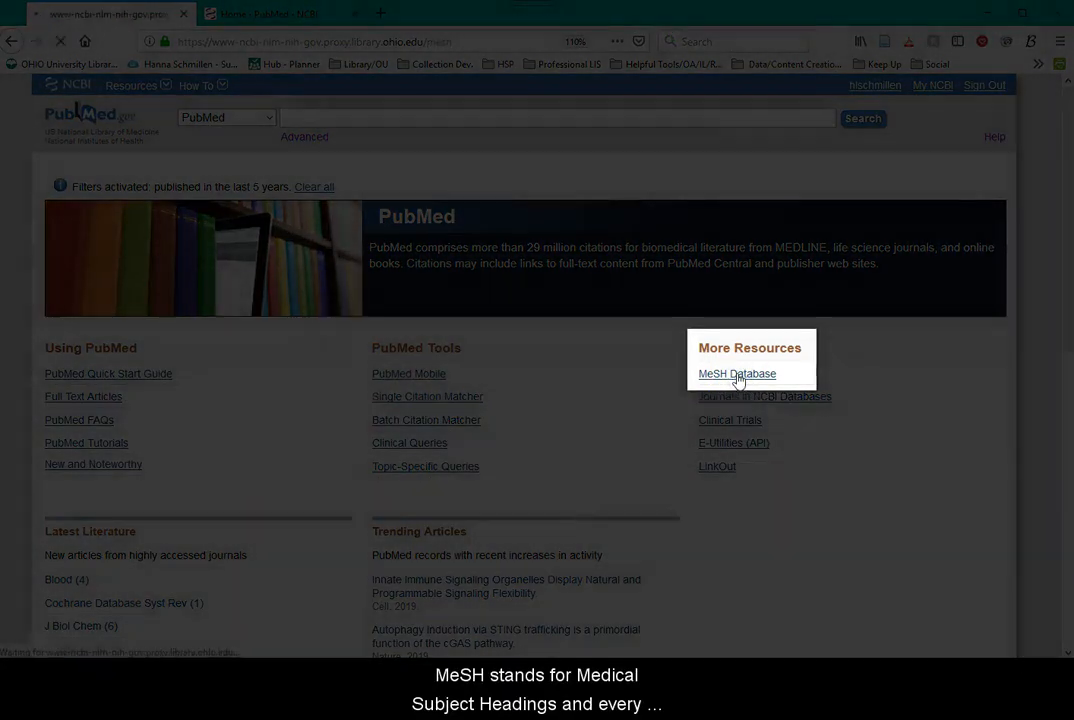
{"action": "left_click", "coordinate": [737, 373]}
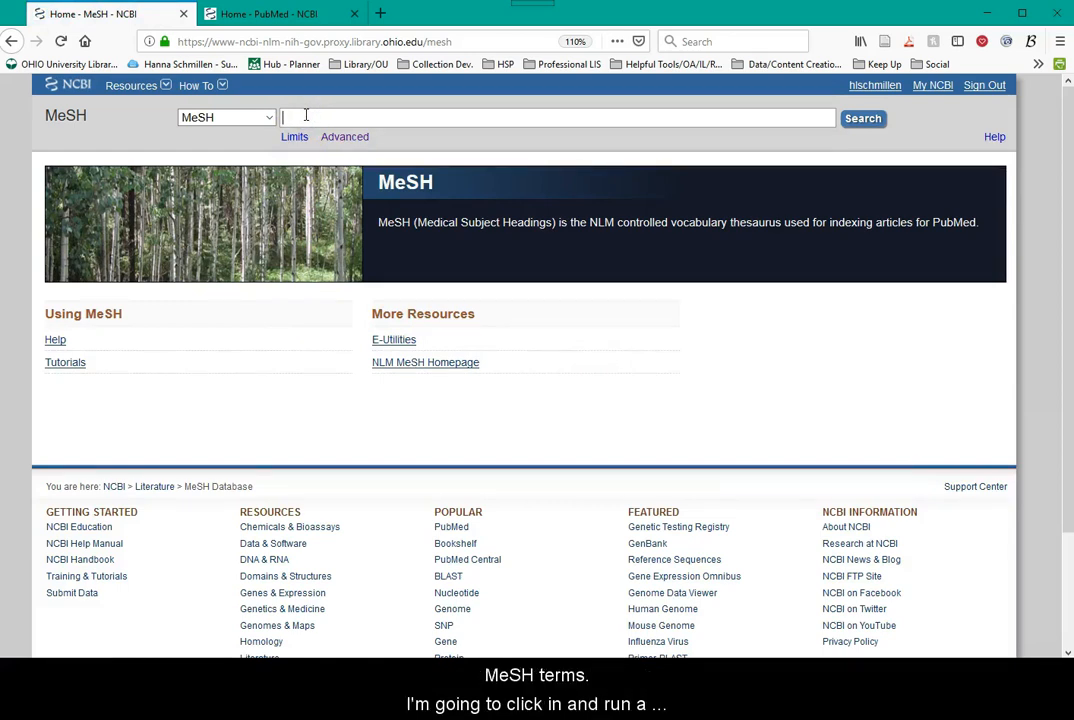
{"action": "type", "text": "population"}
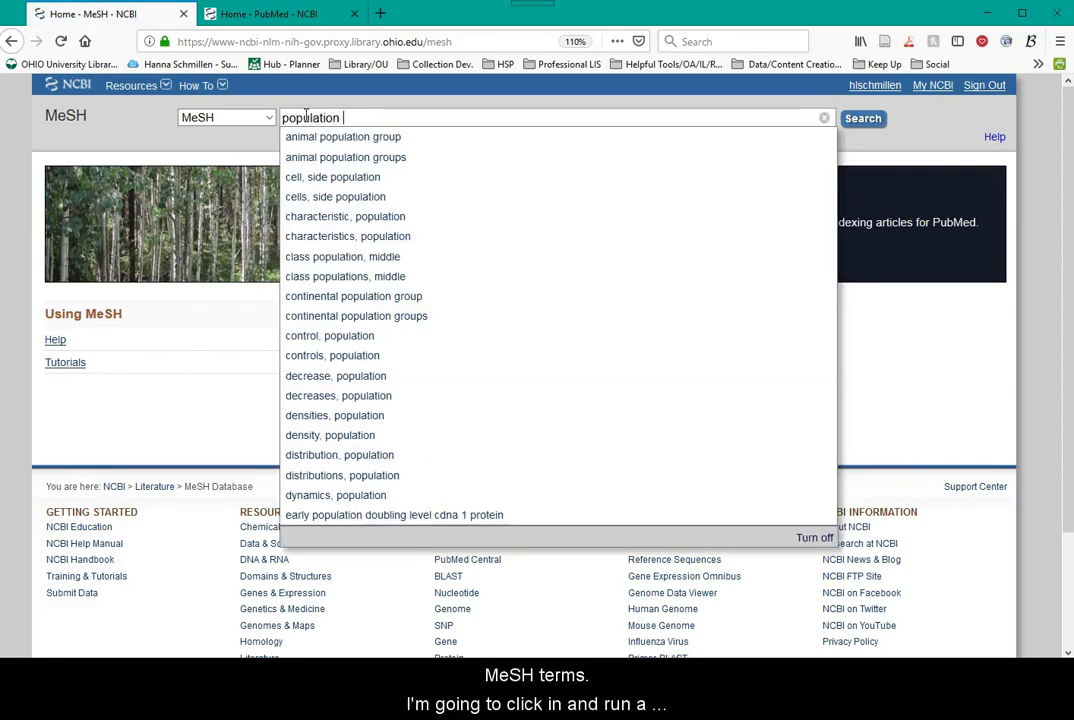
{"action": "left_click", "coordinate": [862, 118]}
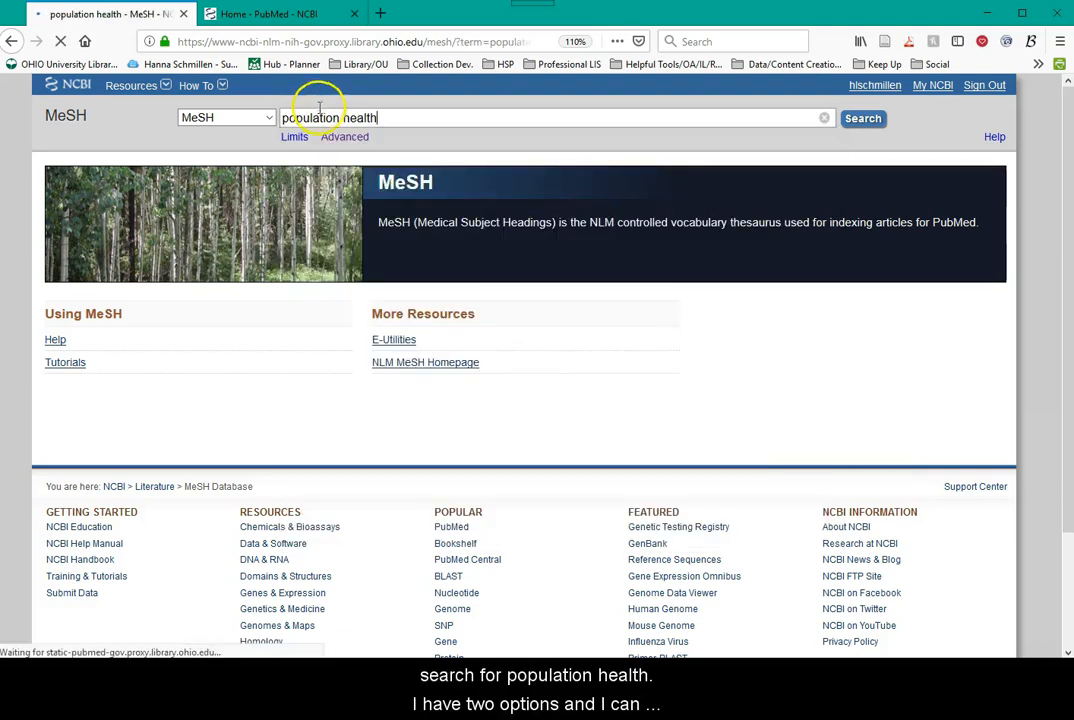
{"action": "left_click", "coordinate": [862, 118]}
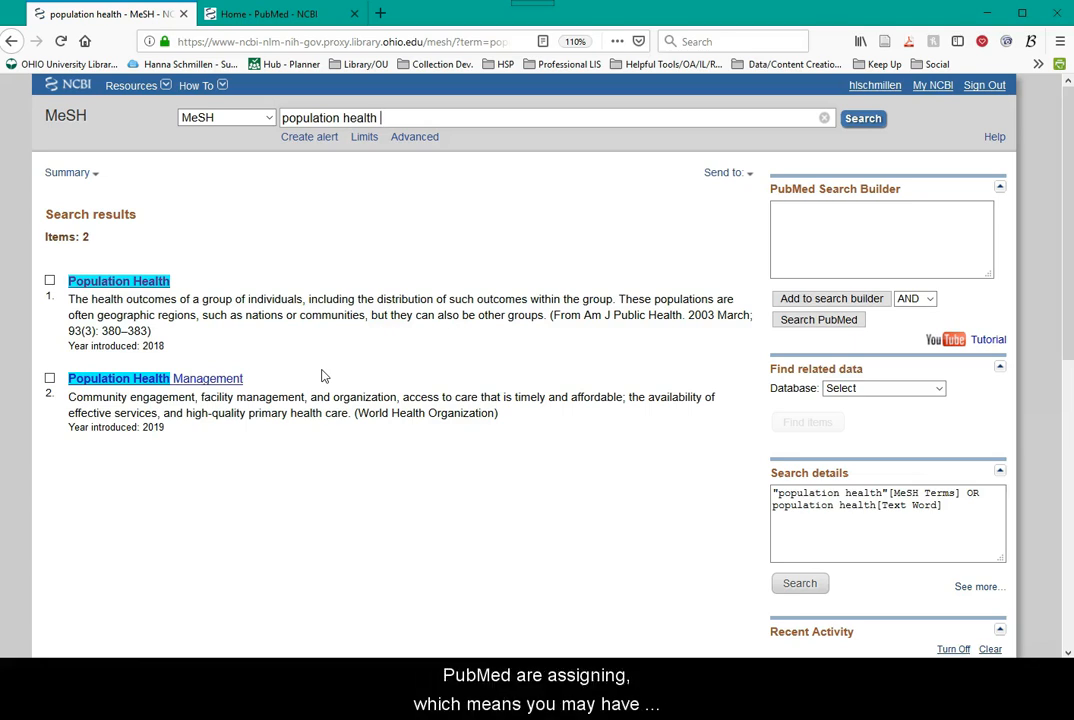
{"action": "mouse_move", "coordinate": [343, 520]}
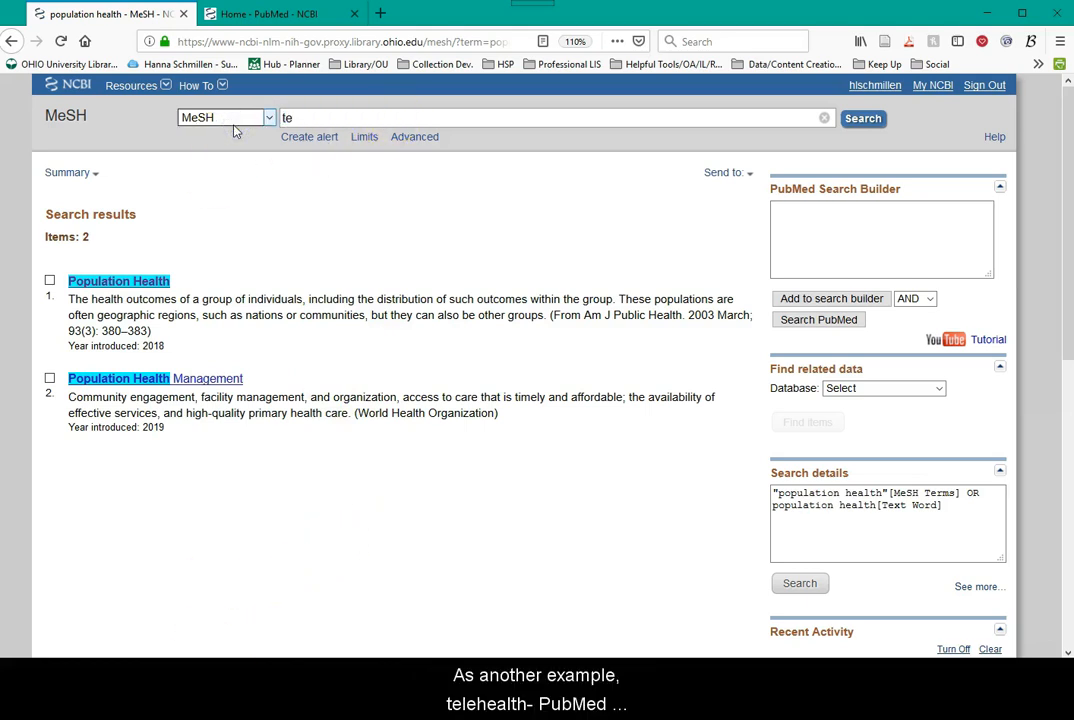
- Search MeSH for 'telehealth' and browse the Telemedicine record's entry terms and tree hierarchy
{"action": "type", "text": "telehealth"}
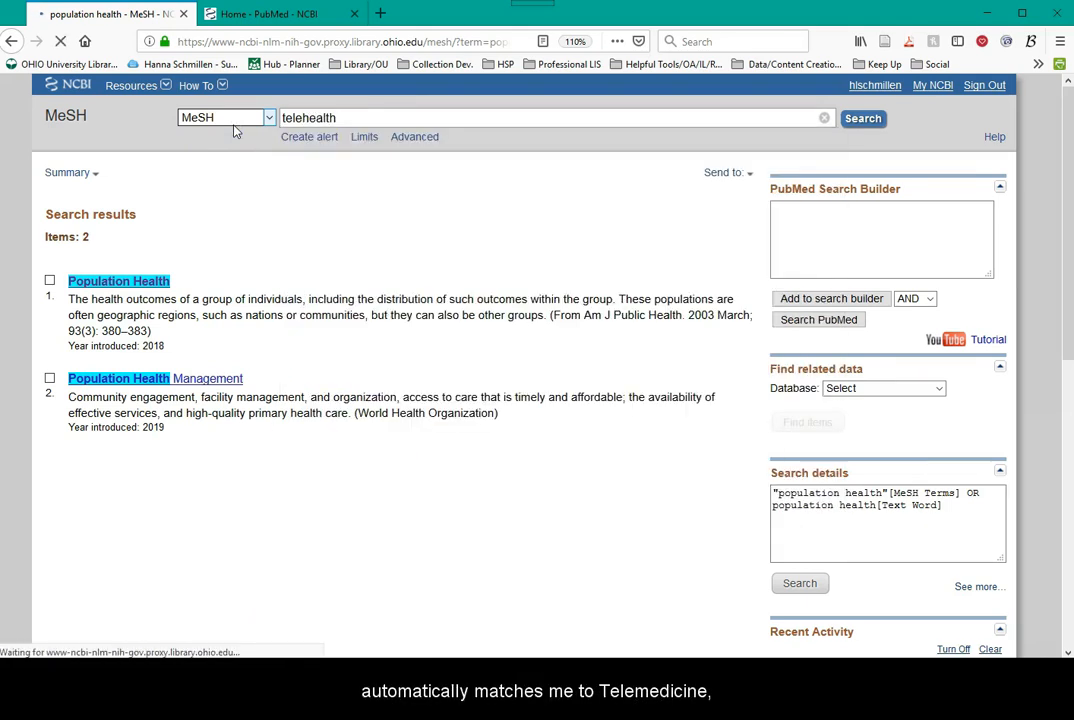
{"action": "left_click", "coordinate": [861, 118]}
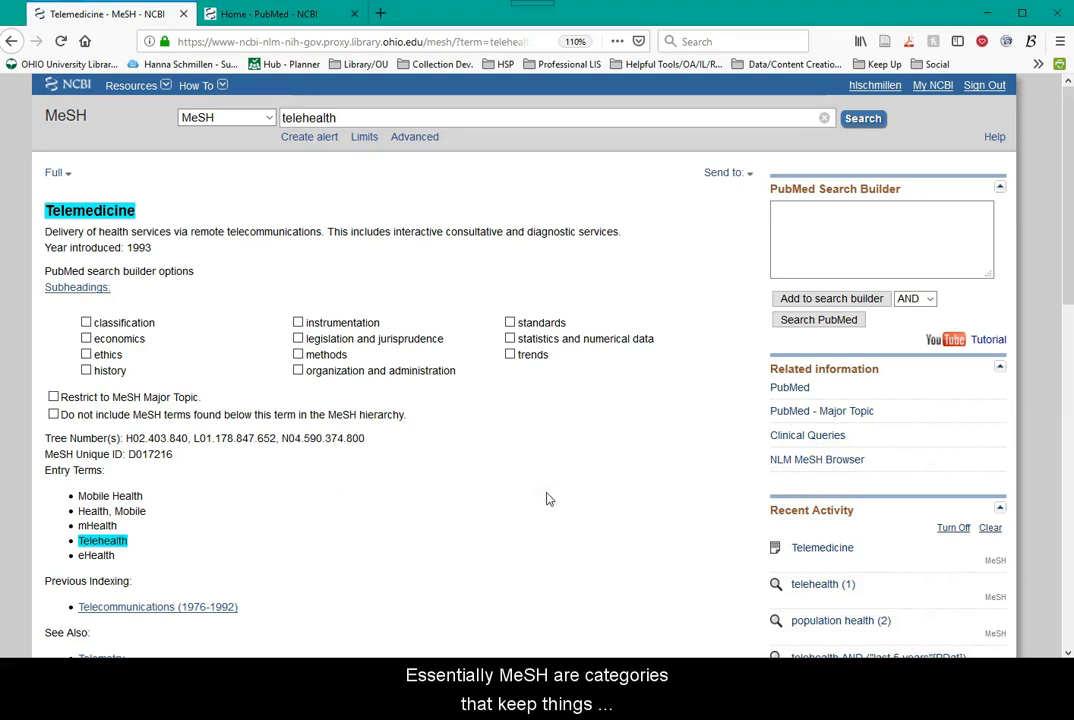
{"action": "scroll", "scroll_direction": "down", "scroll_amount": 3}
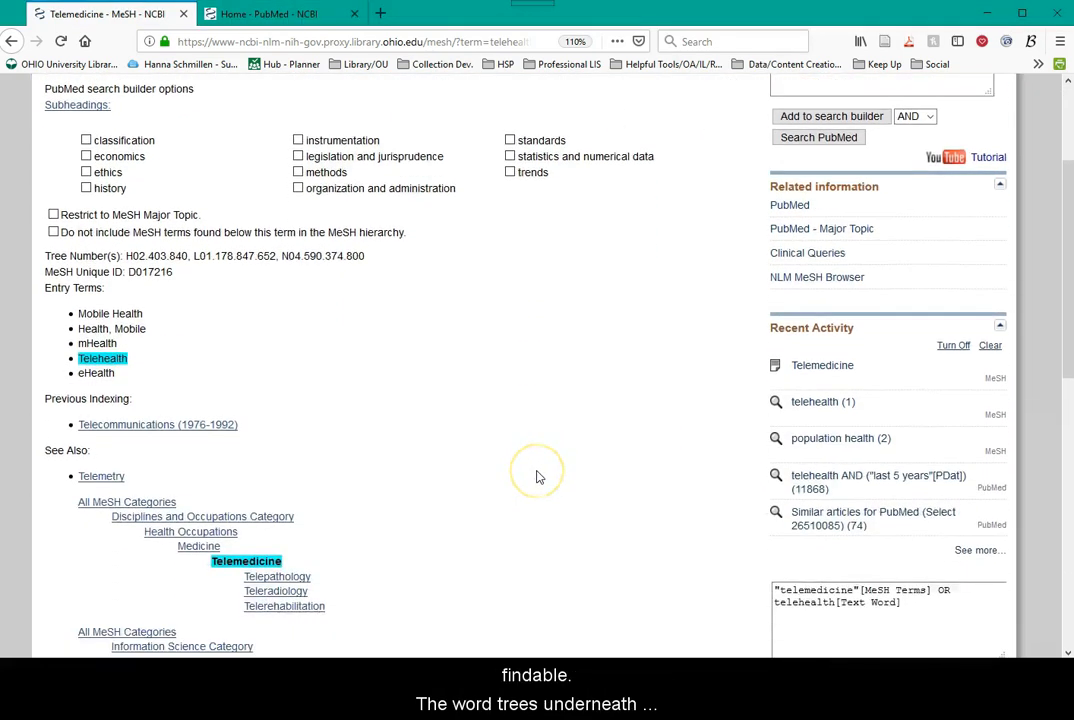
{"action": "scroll", "scroll_direction": "down", "scroll_amount": 3}
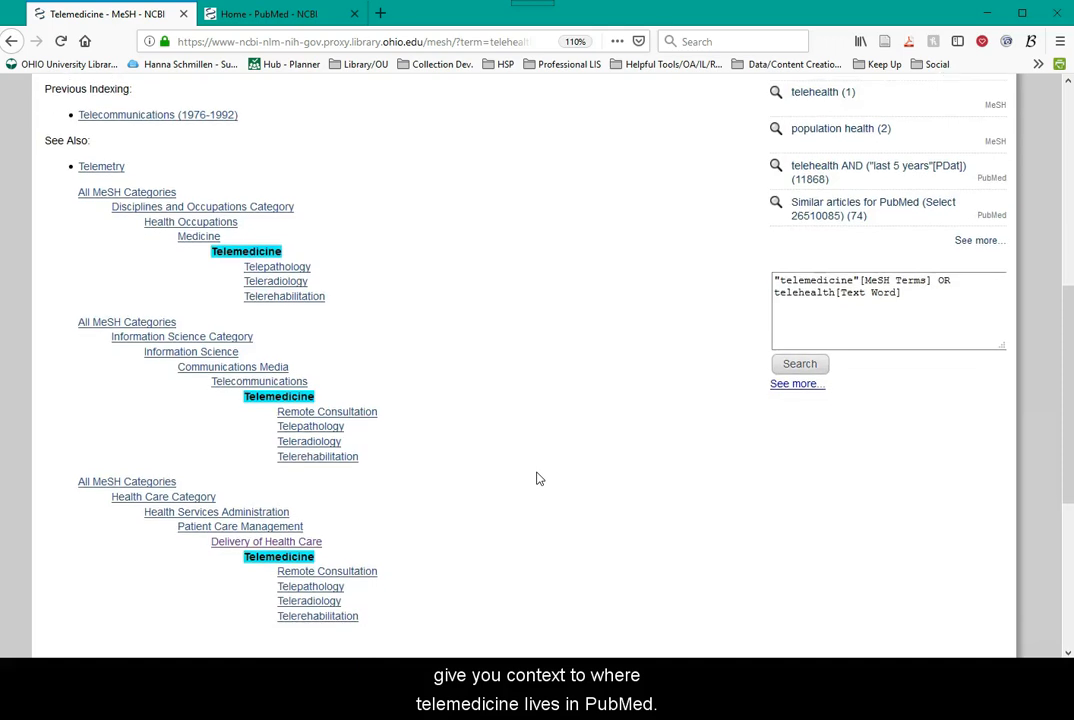
{"action": "scroll", "scroll_direction": "down", "scroll_amount": 3}
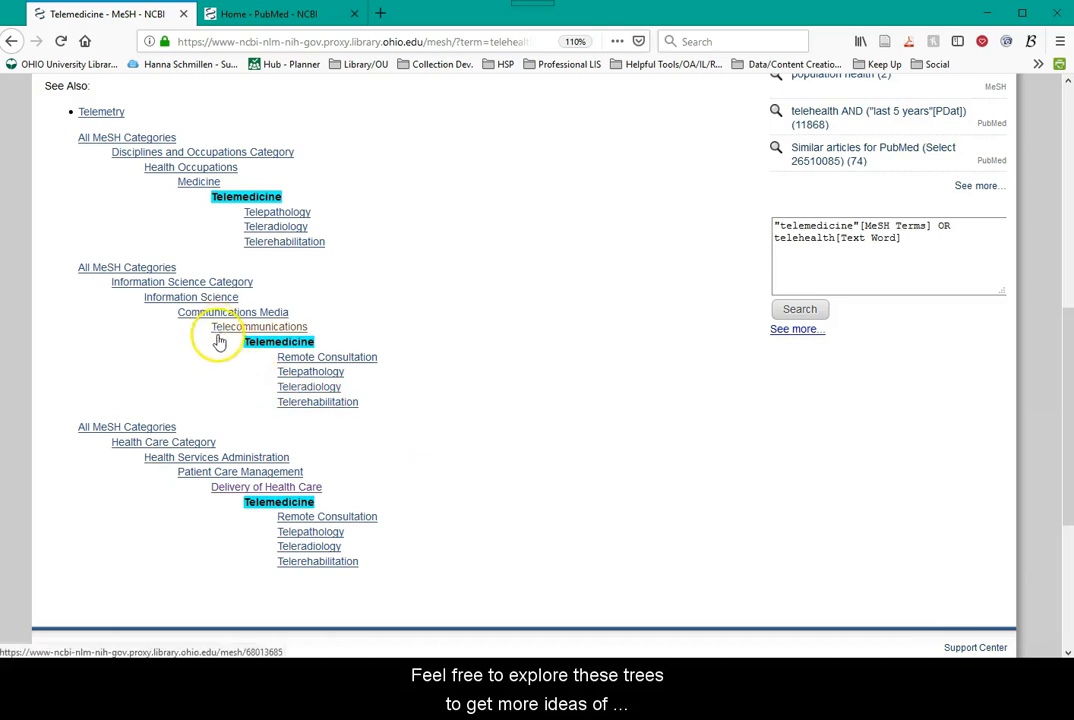
{"action": "mouse_move", "coordinate": [620, 460]}
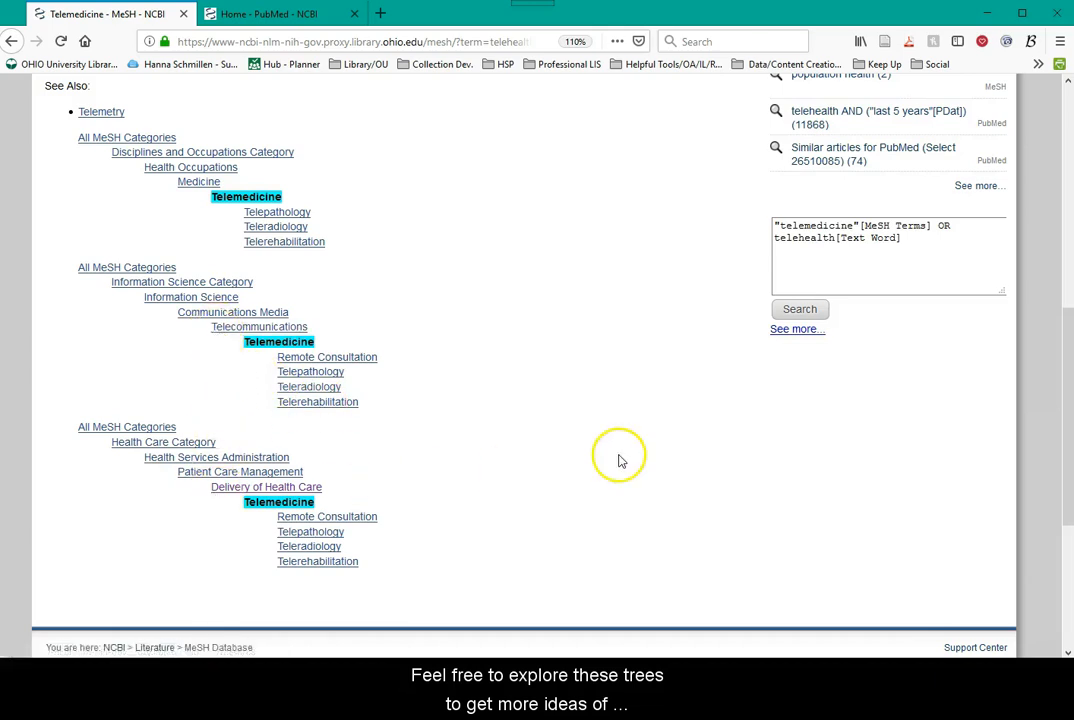
{"action": "scroll", "scroll_direction": "up", "scroll_amount": 3}
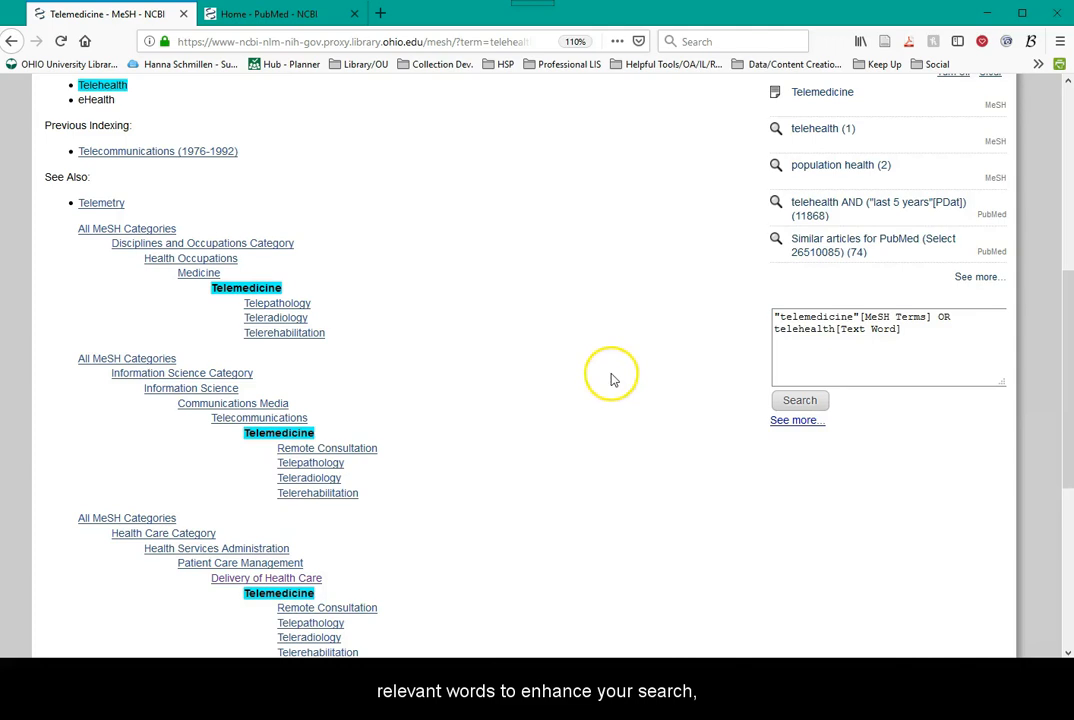
{"action": "mouse_move", "coordinate": [497, 430]}
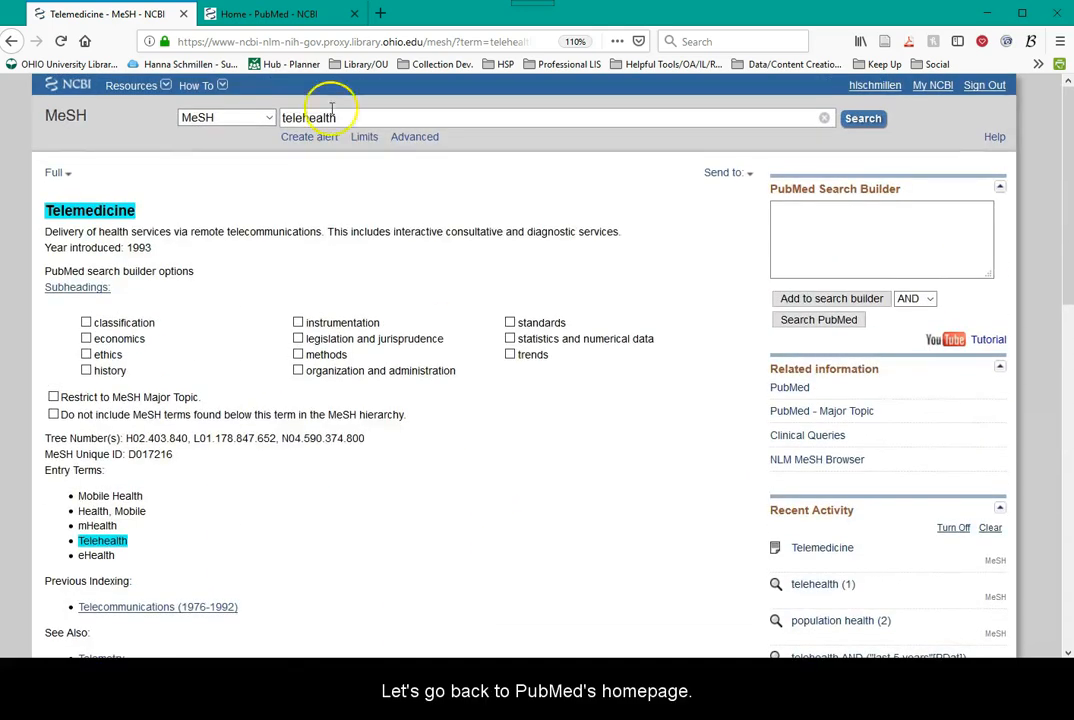
- Go to the PubMed home page, then open Clinical Queries under PubMed Tools
{"action": "left_click", "coordinate": [225, 117]}
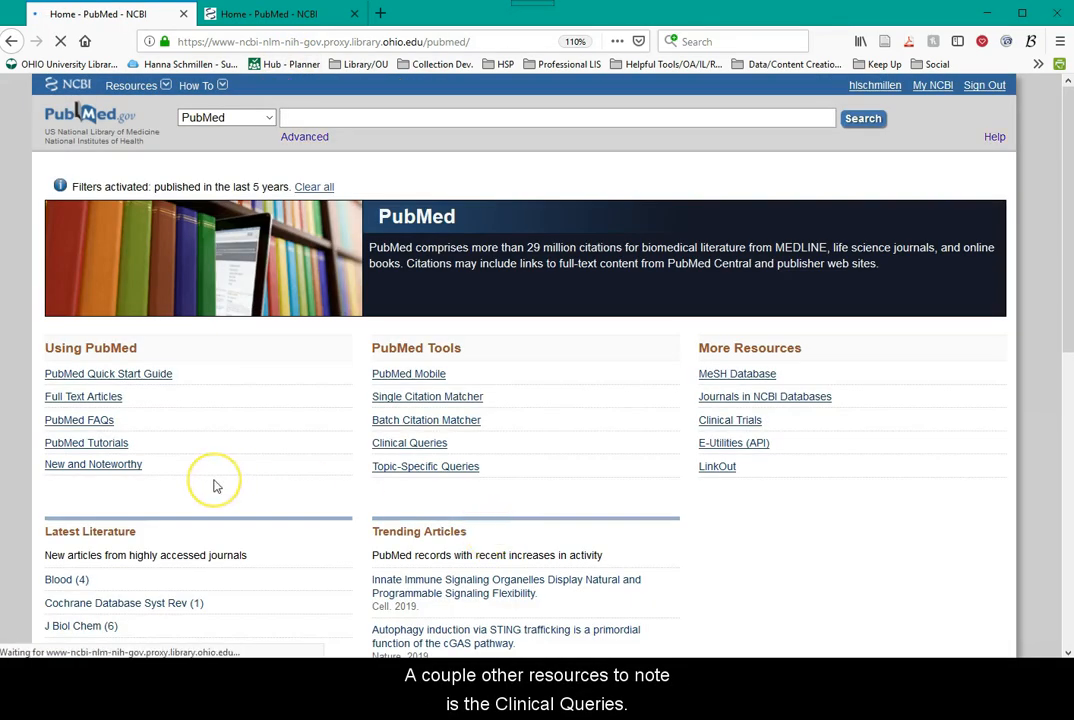
{"action": "mouse_move", "coordinate": [218, 487]}
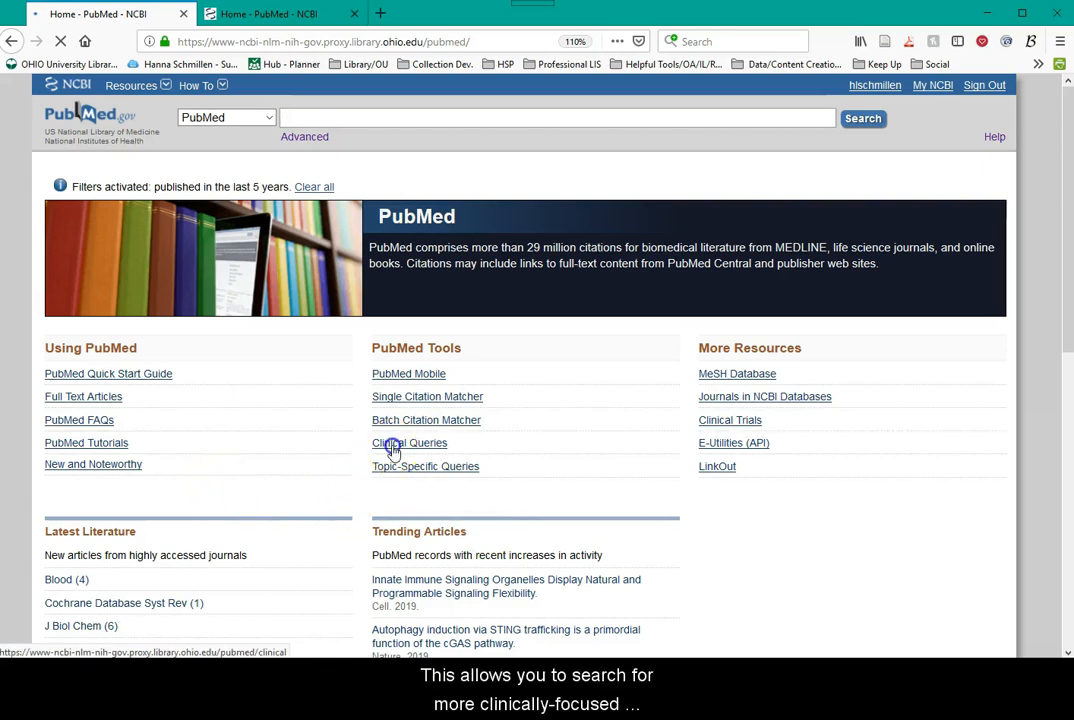
{"action": "left_click", "coordinate": [410, 442]}
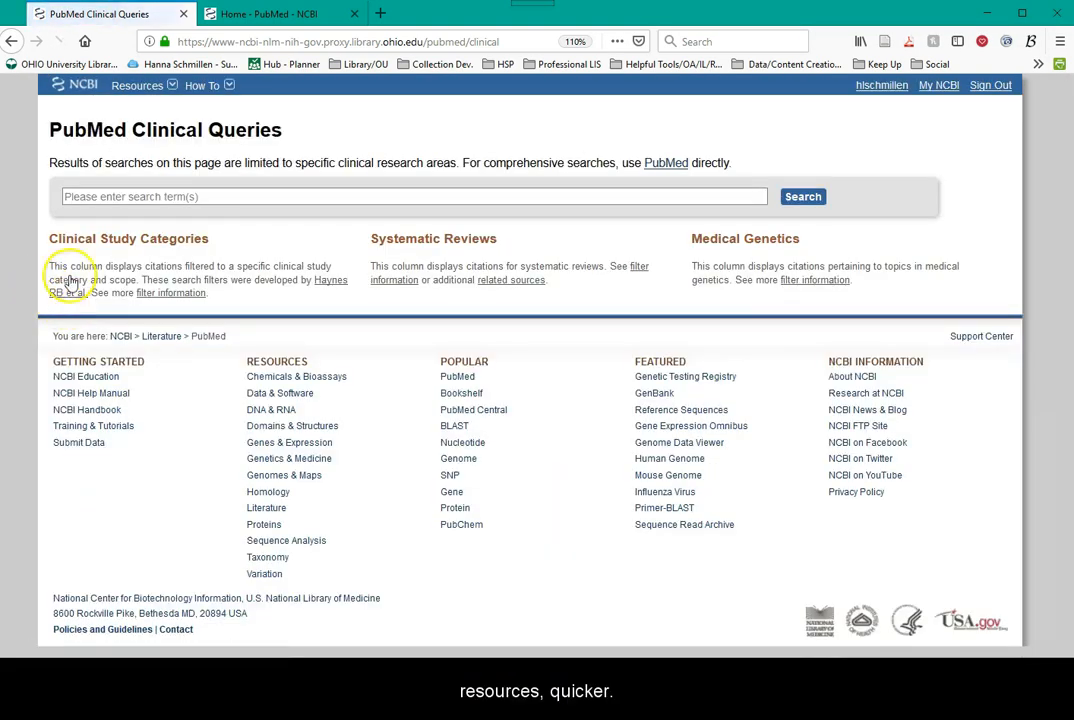
{"action": "mouse_move", "coordinate": [65, 118]}
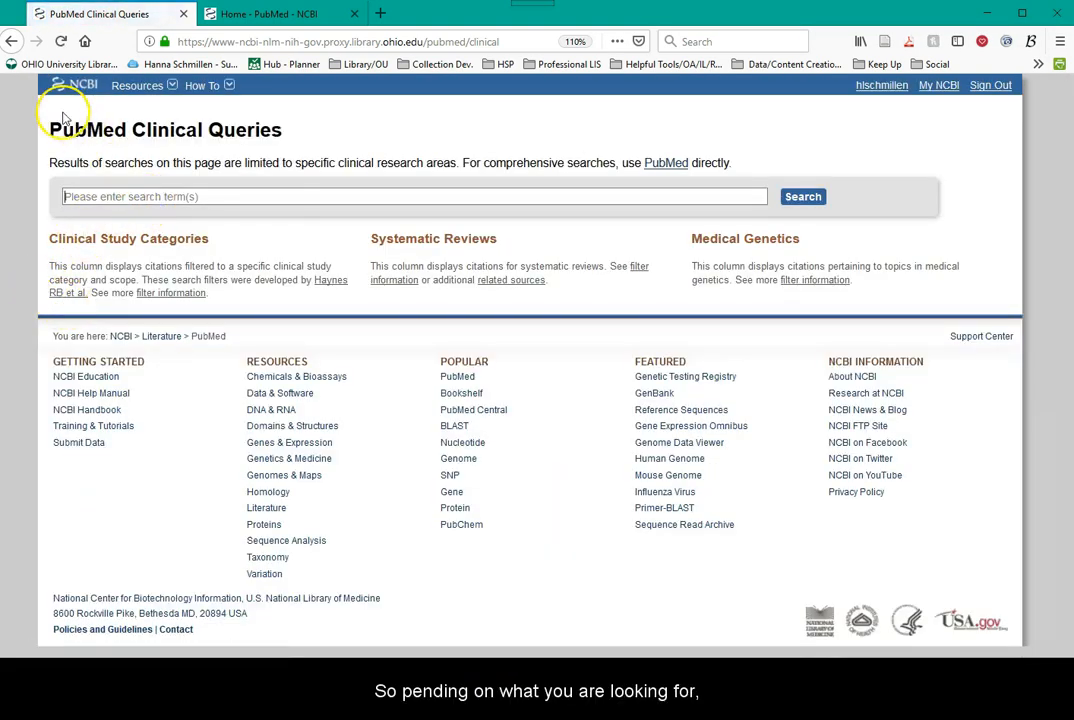
{"action": "mouse_move", "coordinate": [30, 167]}
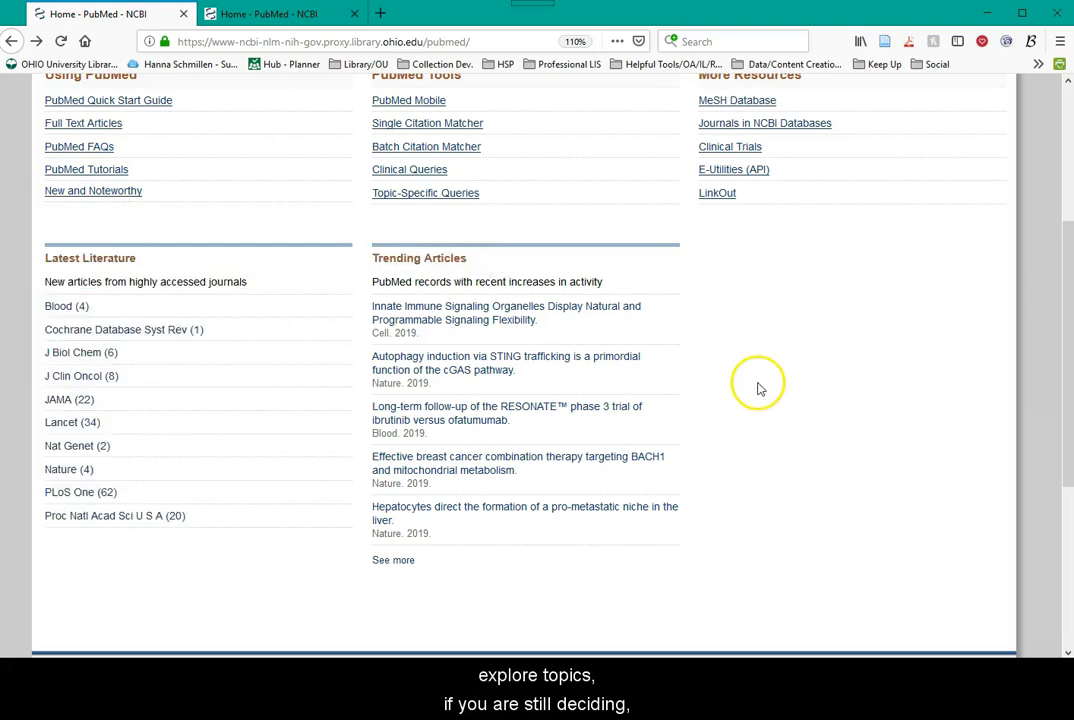
{"action": "mouse_move", "coordinate": [770, 395]}
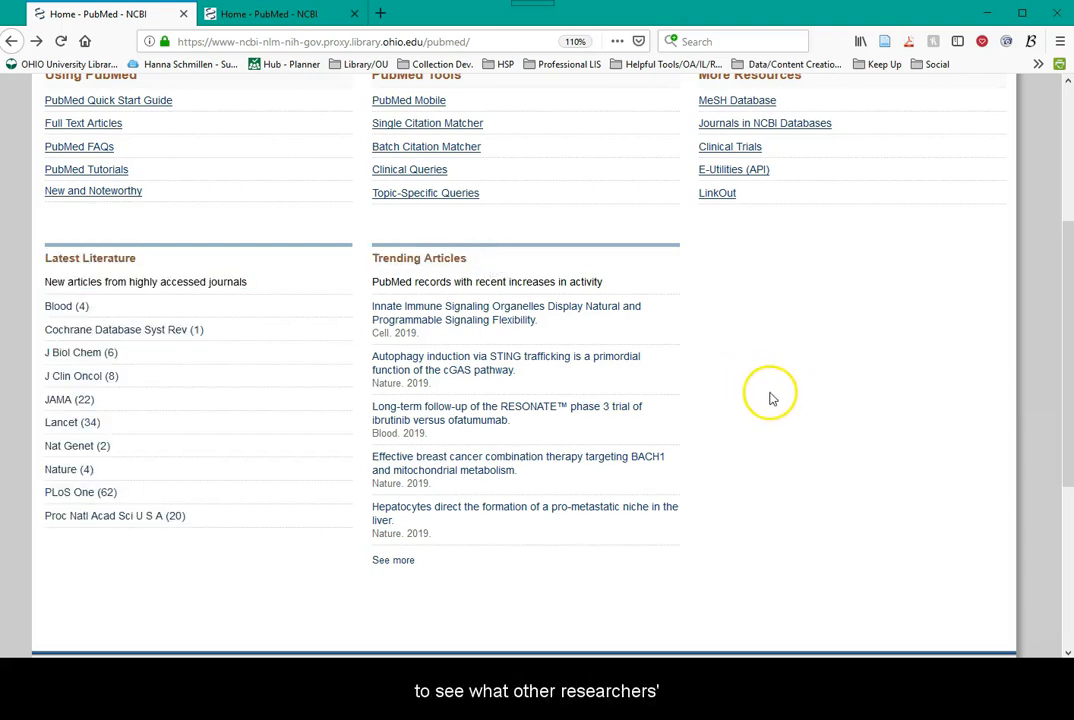
{"action": "mouse_move", "coordinate": [770, 390]}
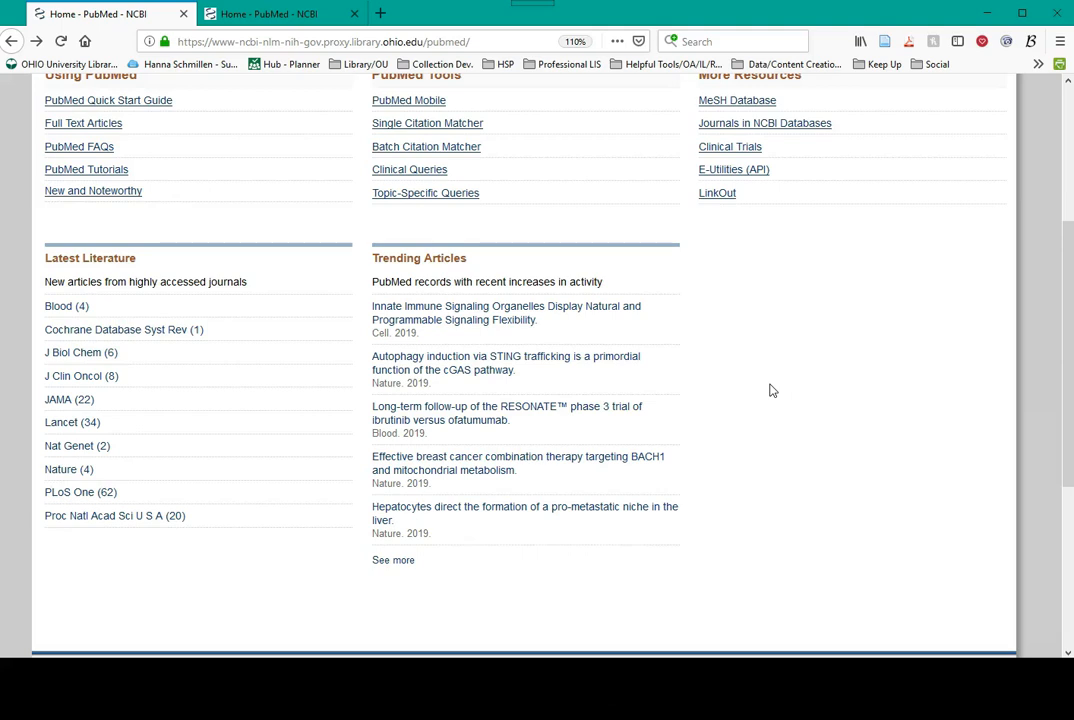
- Scroll back up the PubMed home page to the main search box
{"action": "scroll", "scroll_direction": "up", "scroll_amount": 3}
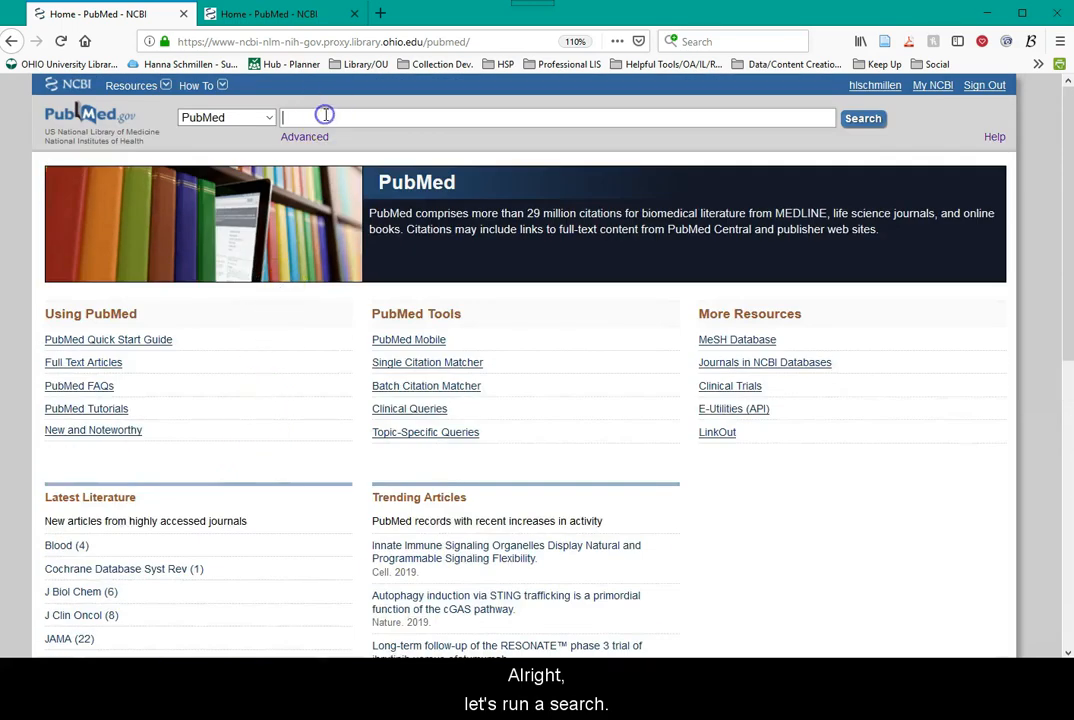
- Search PubMed for 'telemedicine AND (rural OR Appalachia)', returning 3,300 results
{"action": "type", "text": "telemedicine AND (rural OR Appalachia)"}
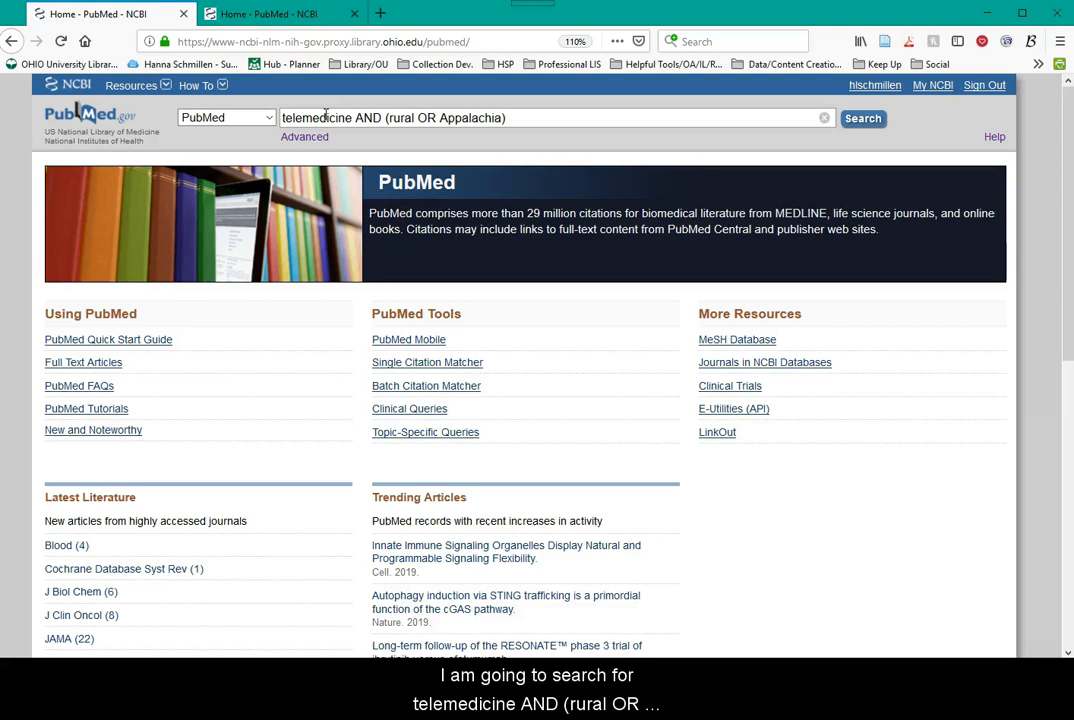
{"action": "left_click", "coordinate": [862, 118]}
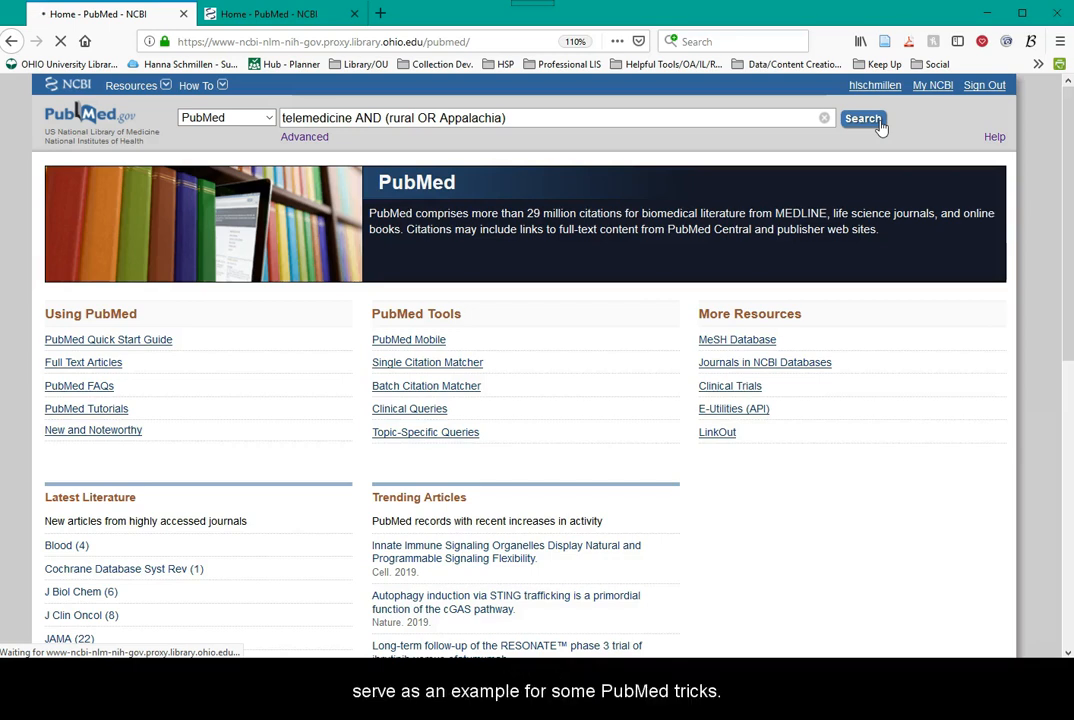
{"action": "left_click", "coordinate": [862, 118]}
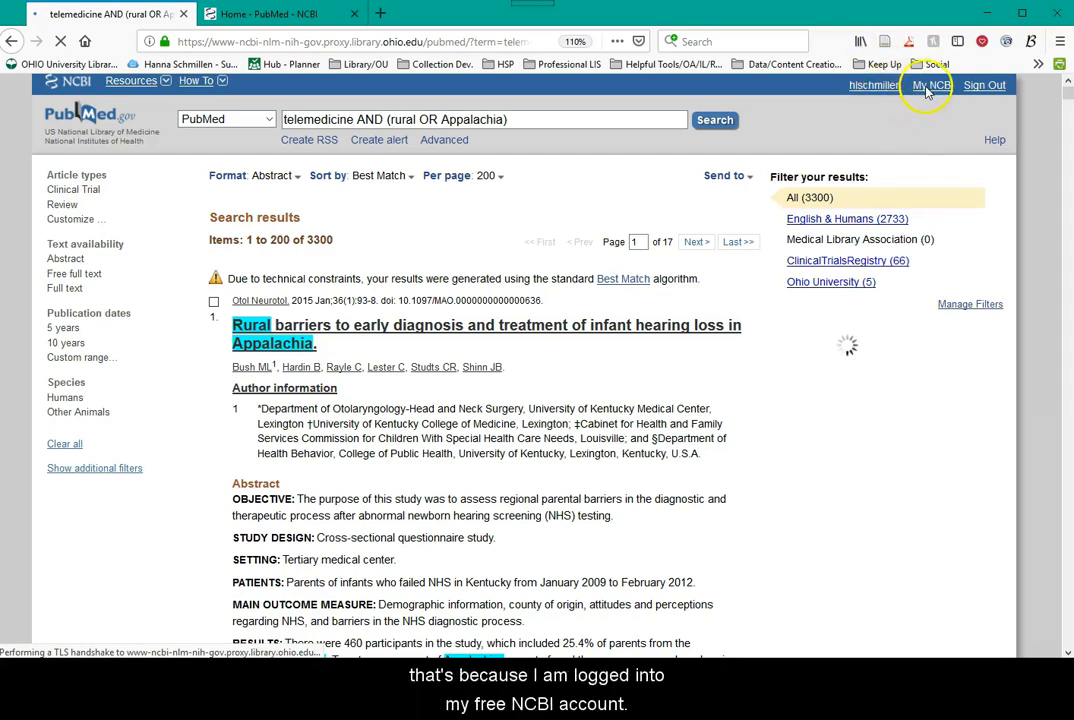
{"action": "mouse_move", "coordinate": [839, 92]}
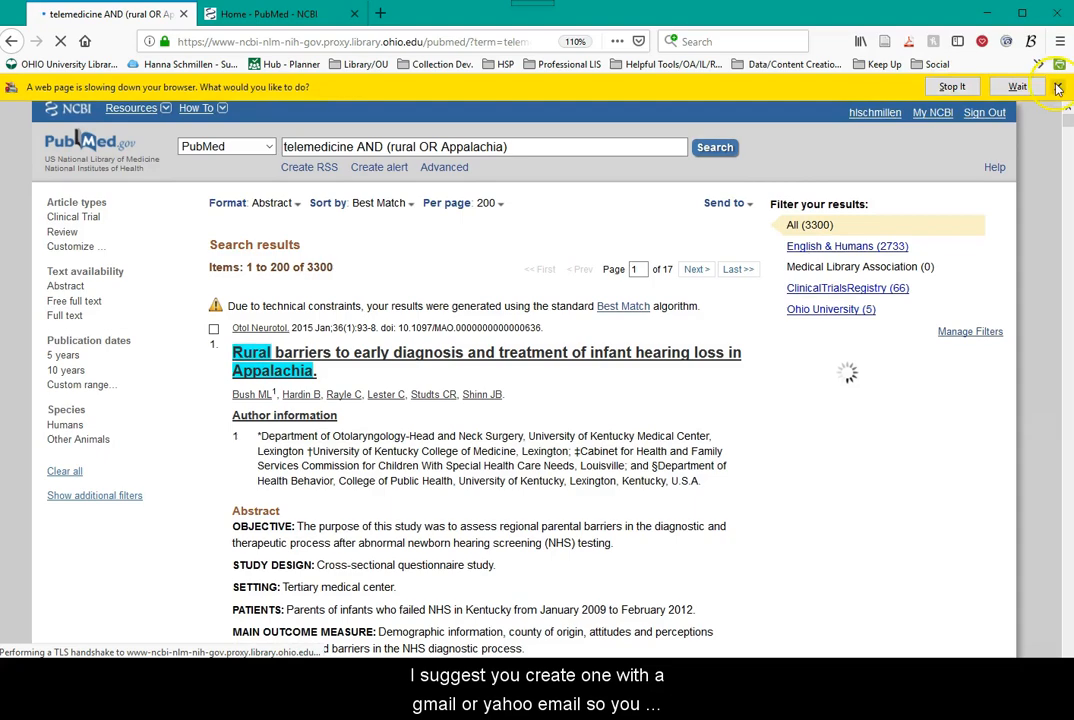
{"action": "scroll", "scroll_direction": "down", "scroll_amount": 3}
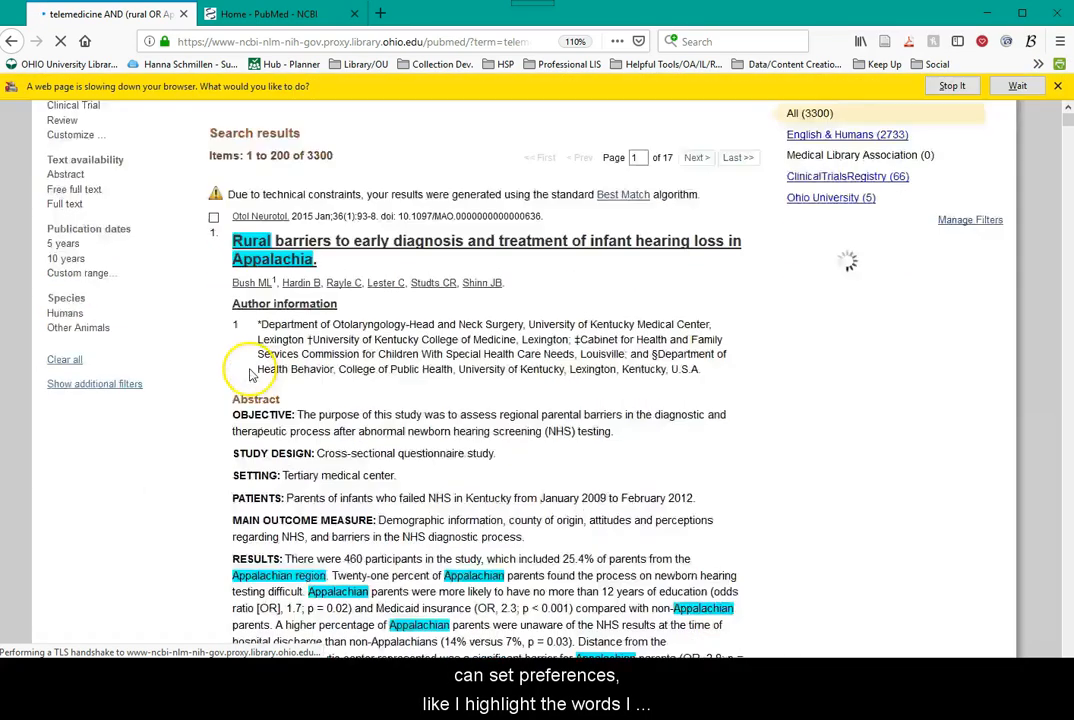
{"action": "scroll", "scroll_direction": "down", "scroll_amount": 3}
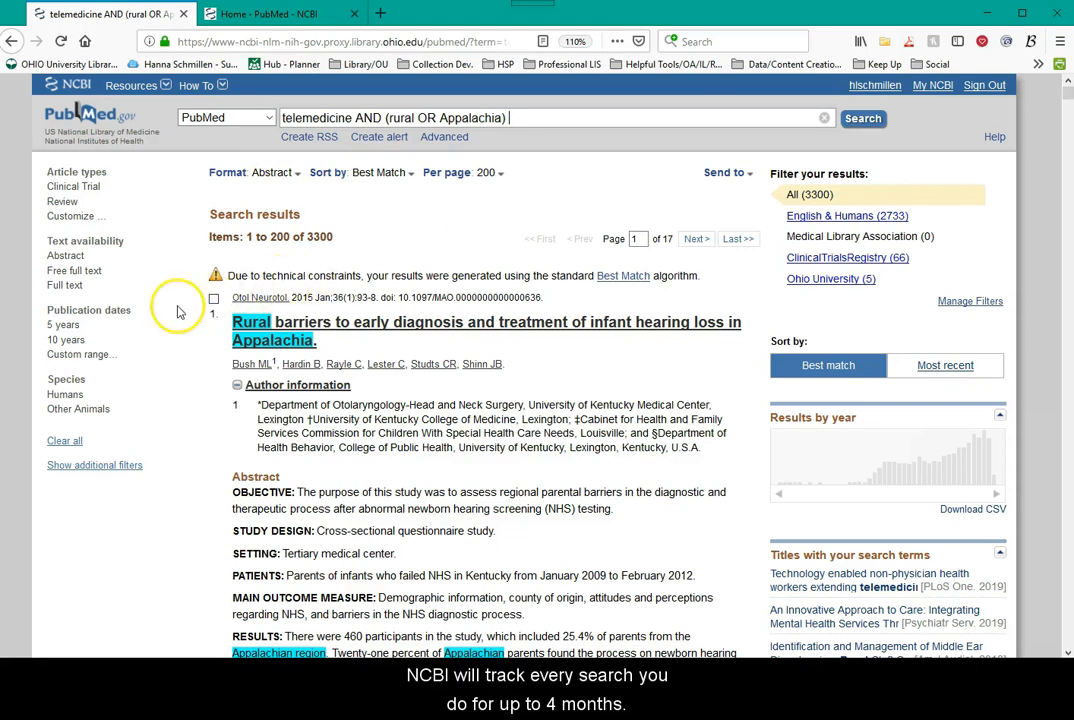
{"action": "mouse_move", "coordinate": [178, 313]}
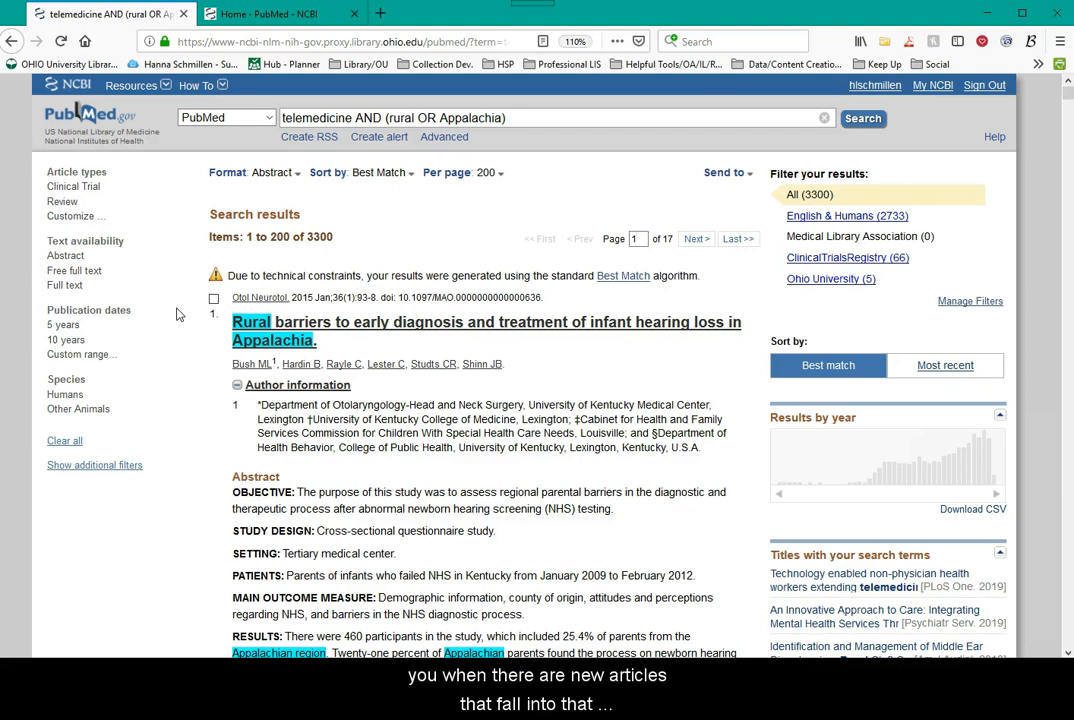
{"action": "mouse_move", "coordinate": [192, 617]}
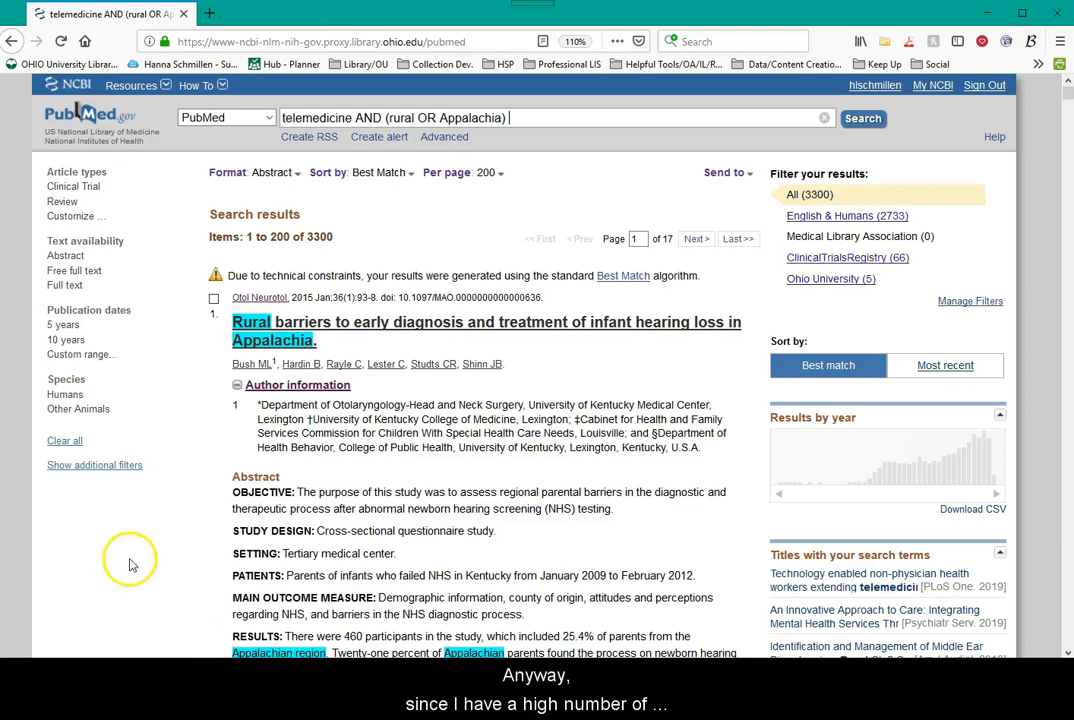
{"action": "mouse_move", "coordinate": [185, 550]}
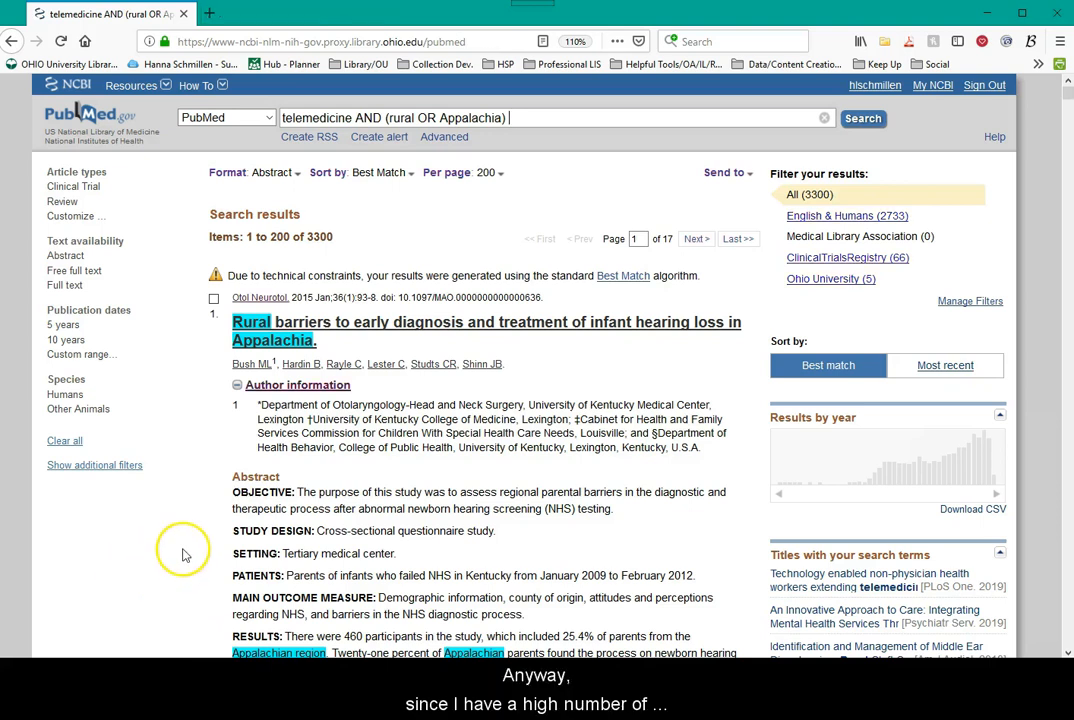
{"action": "mouse_move", "coordinate": [140, 388]}
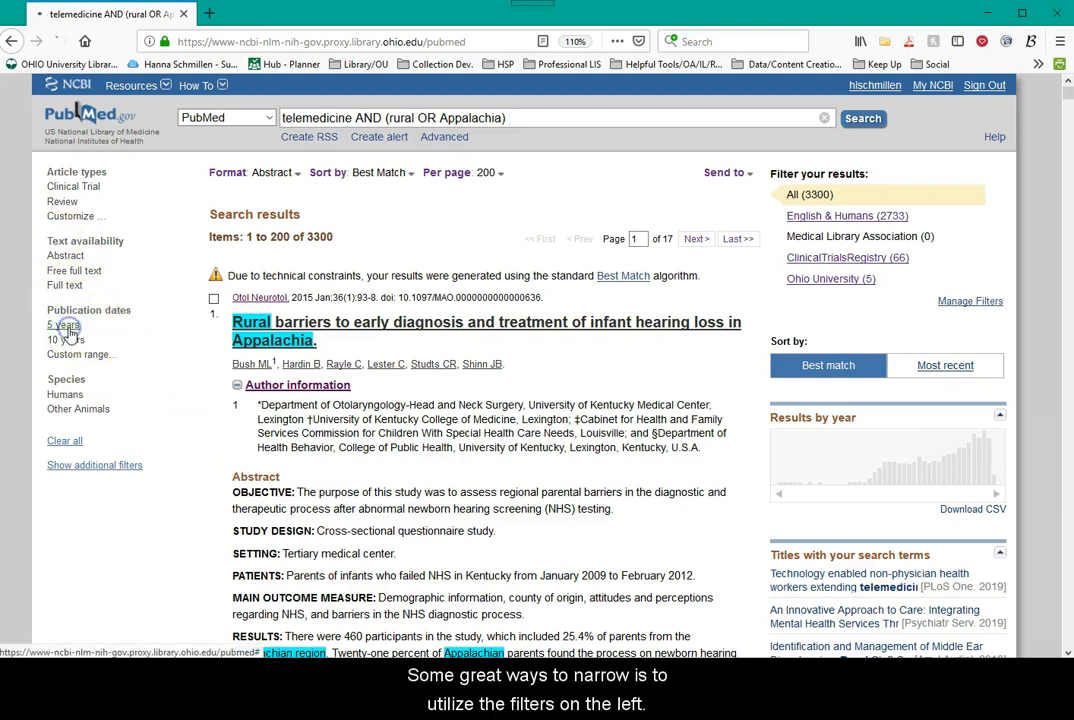
- Apply the 5-year publication date and Review article type filters
{"action": "left_click", "coordinate": [63, 324]}
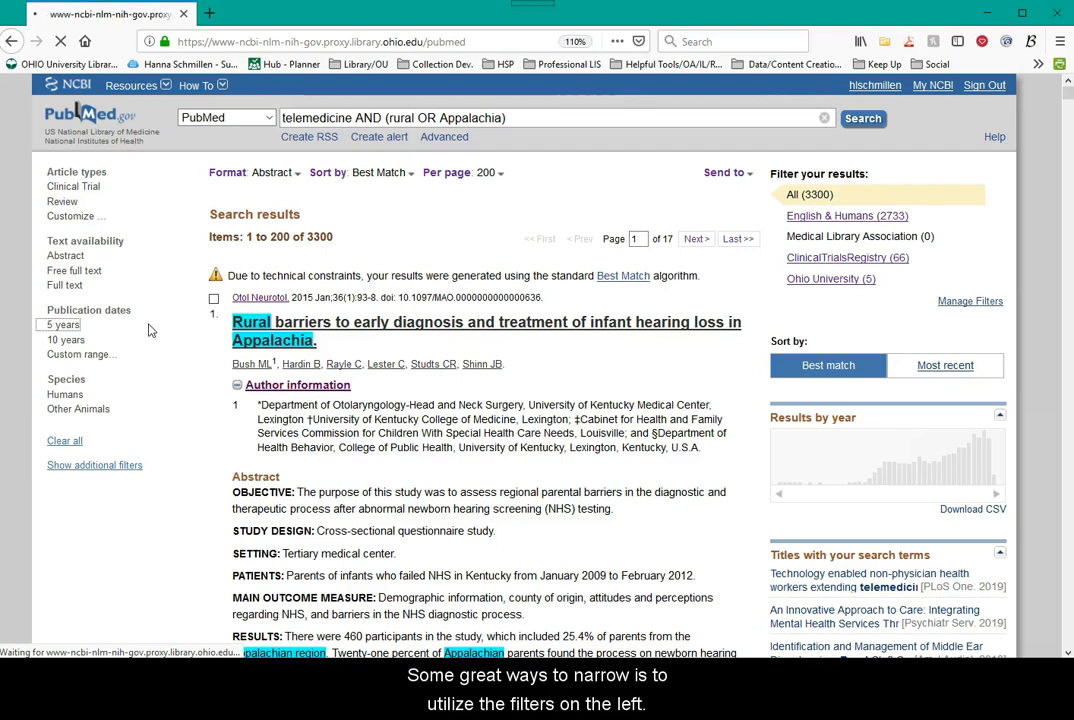
{"action": "left_click", "coordinate": [45, 328]}
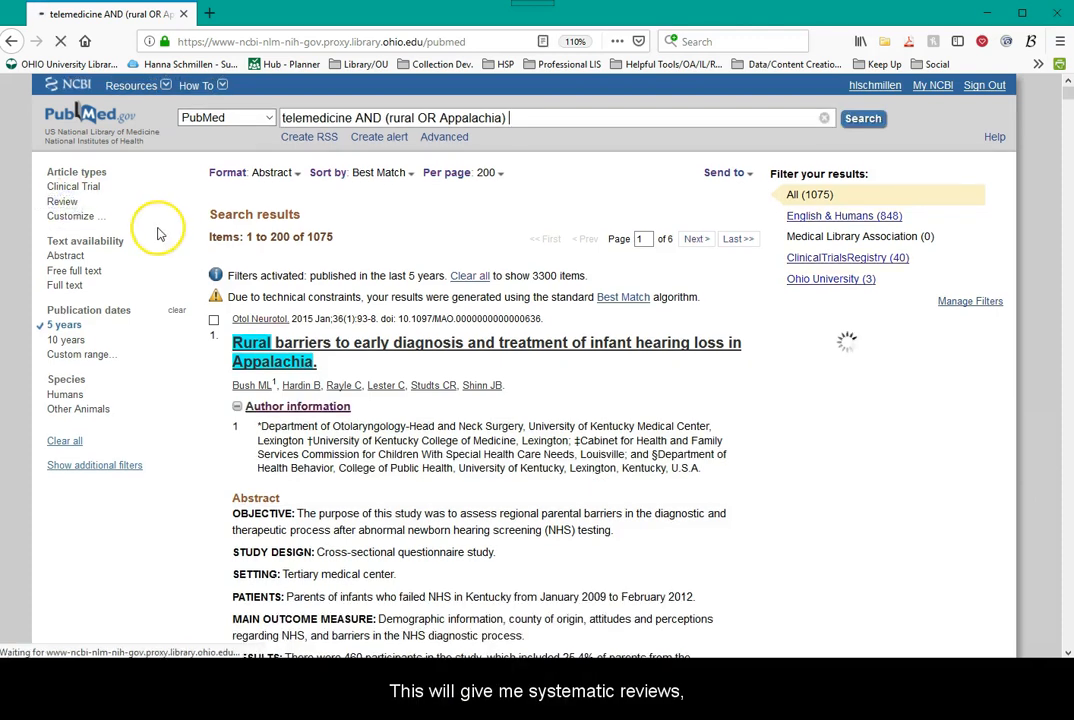
{"action": "mouse_move", "coordinate": [193, 473]}
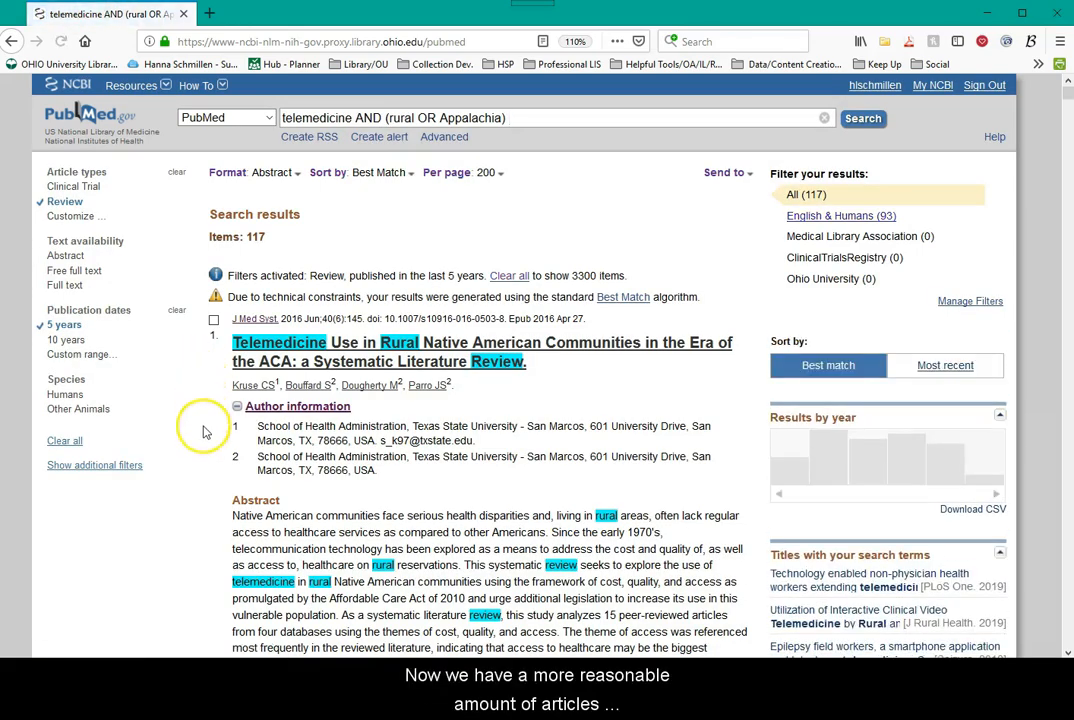
- Expand result 3's publication type and MeSH terms bar for the Show Me ECHO-Hepatitis C article
{"action": "scroll", "scroll_direction": "down", "scroll_amount": 3}
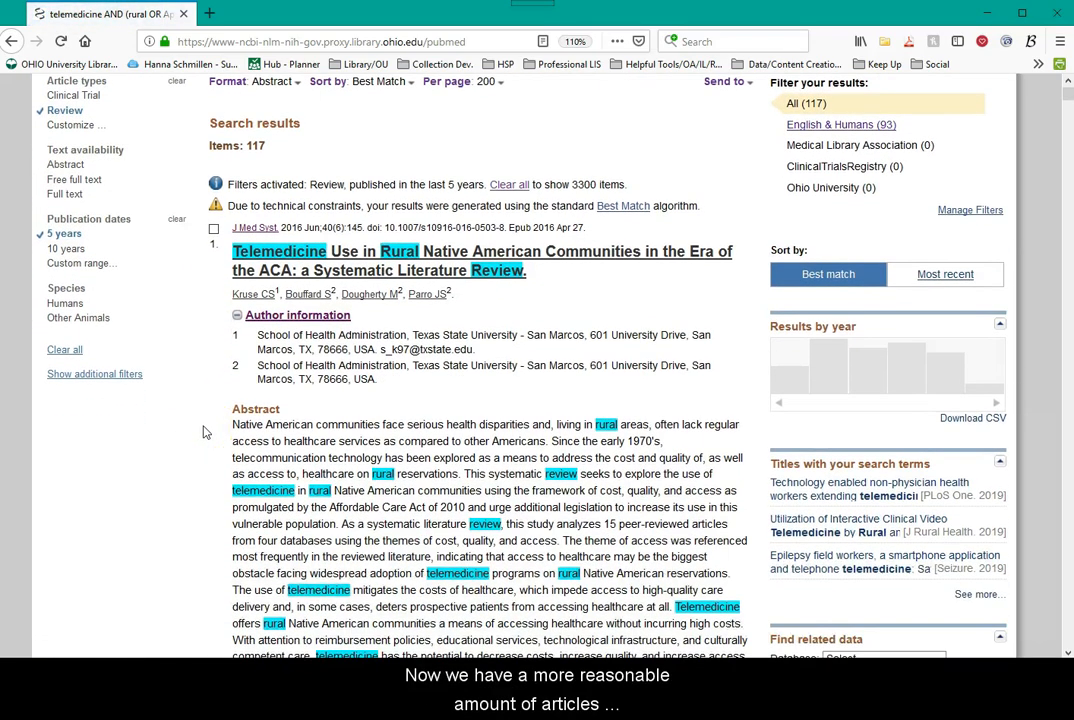
{"action": "scroll", "scroll_direction": "up", "scroll_amount": 3}
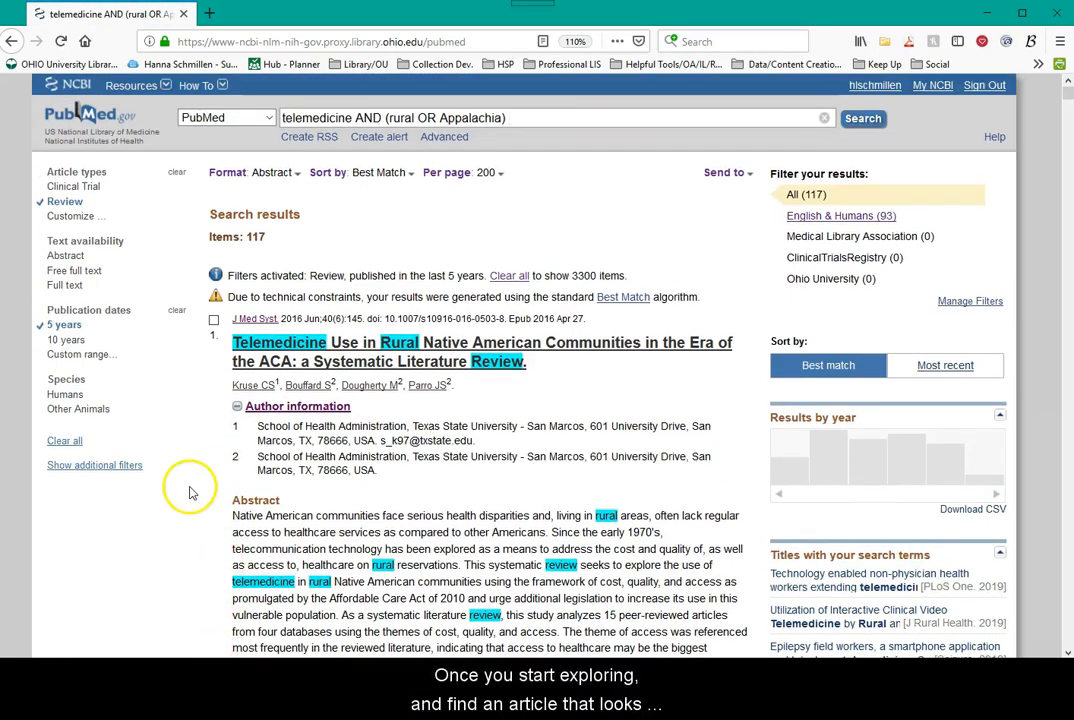
{"action": "scroll", "scroll_direction": "down", "scroll_amount": 3}
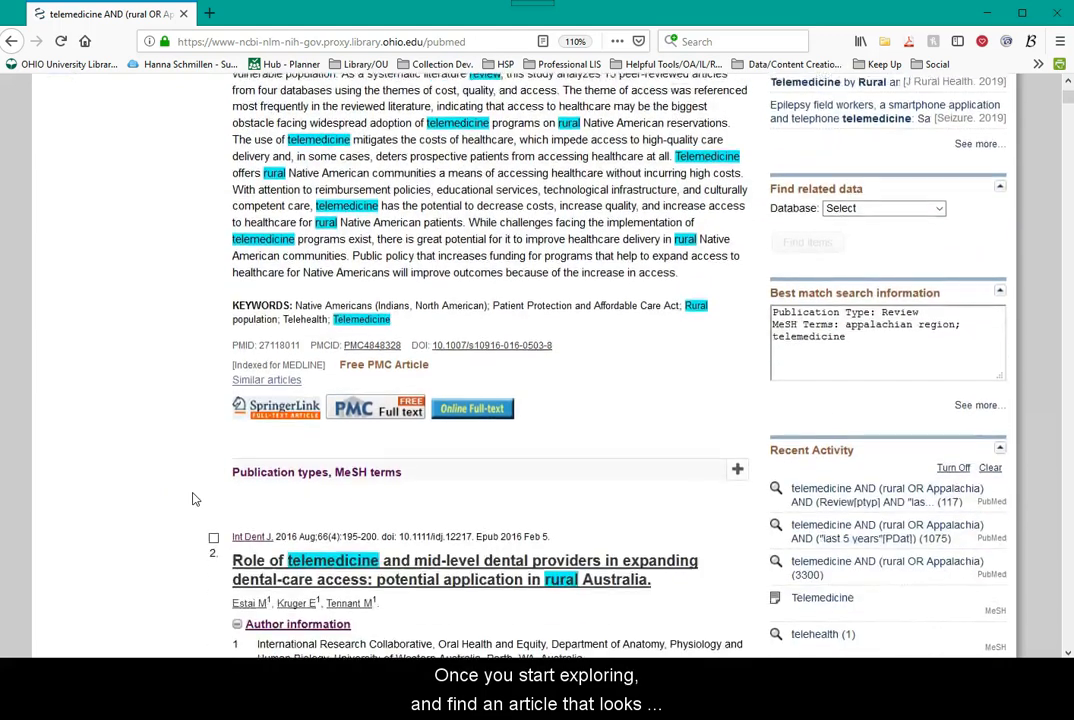
{"action": "scroll", "scroll_direction": "down", "scroll_amount": 3}
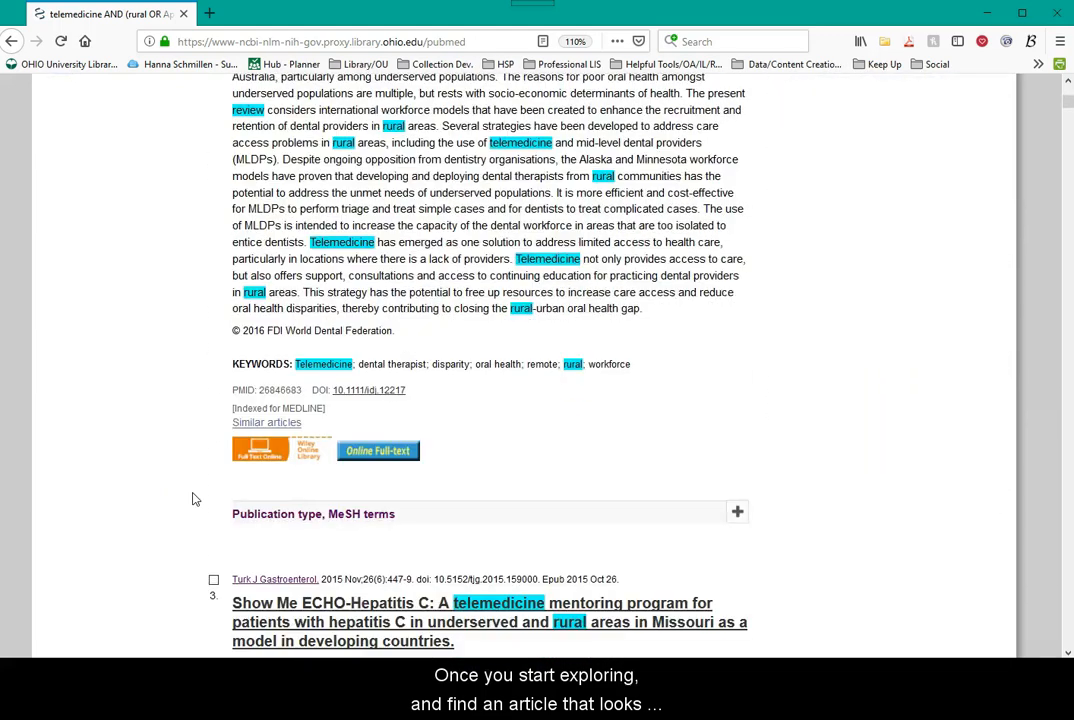
{"action": "scroll", "scroll_direction": "down", "scroll_amount": 3}
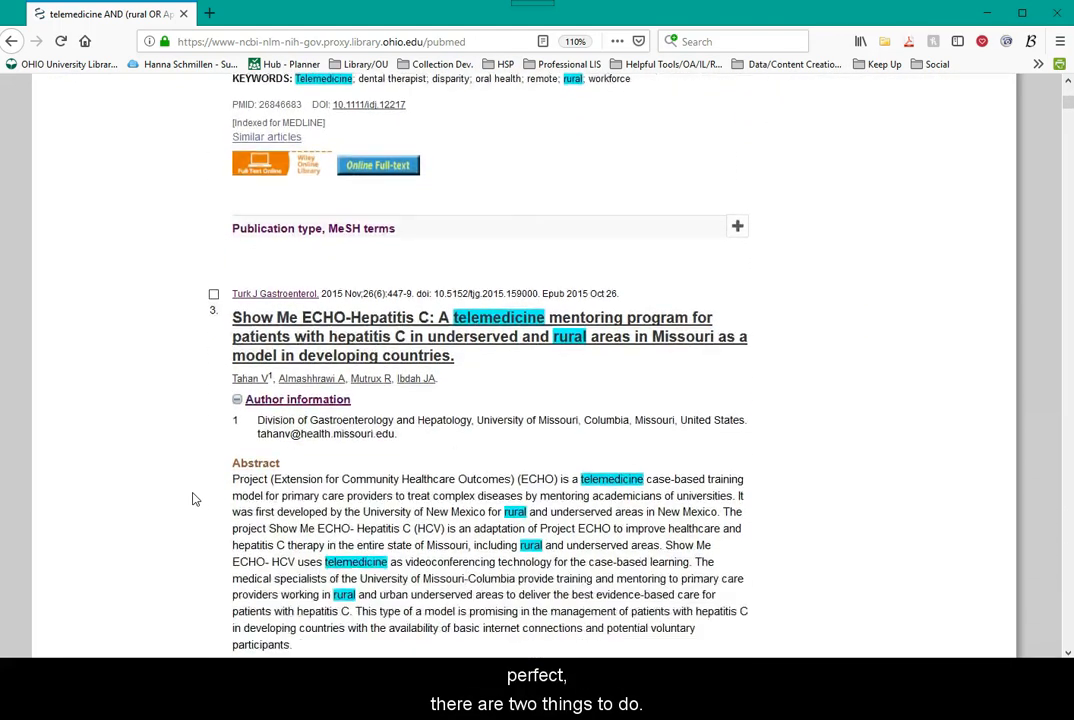
{"action": "scroll", "scroll_direction": "down", "scroll_amount": 3}
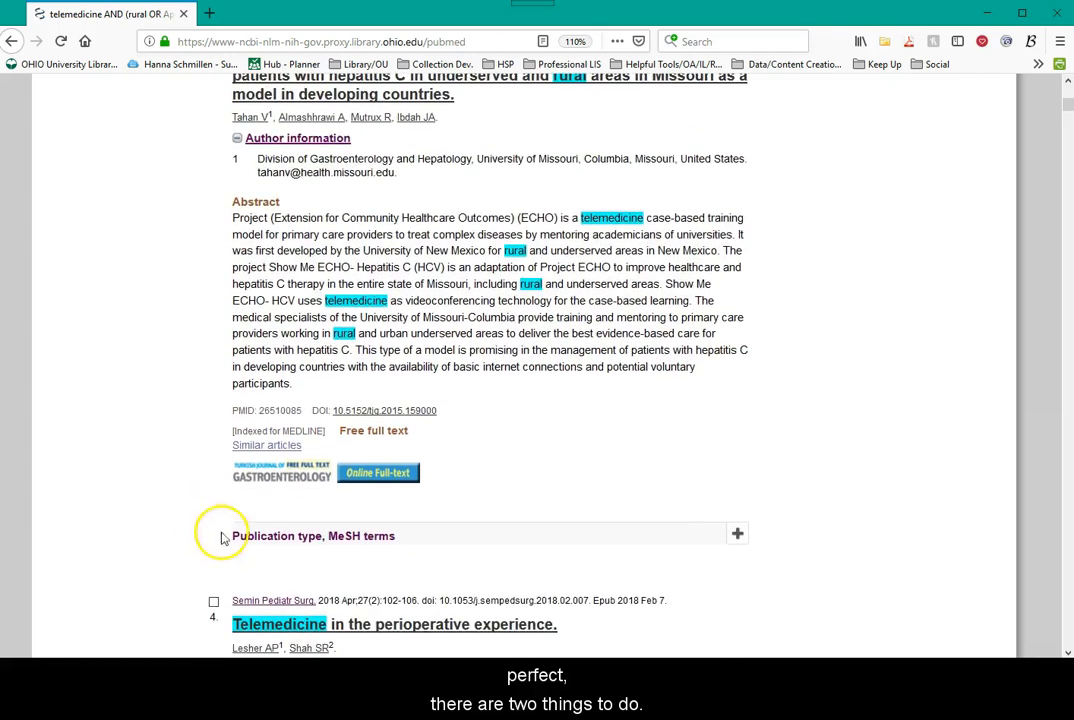
{"action": "left_click", "coordinate": [738, 533]}
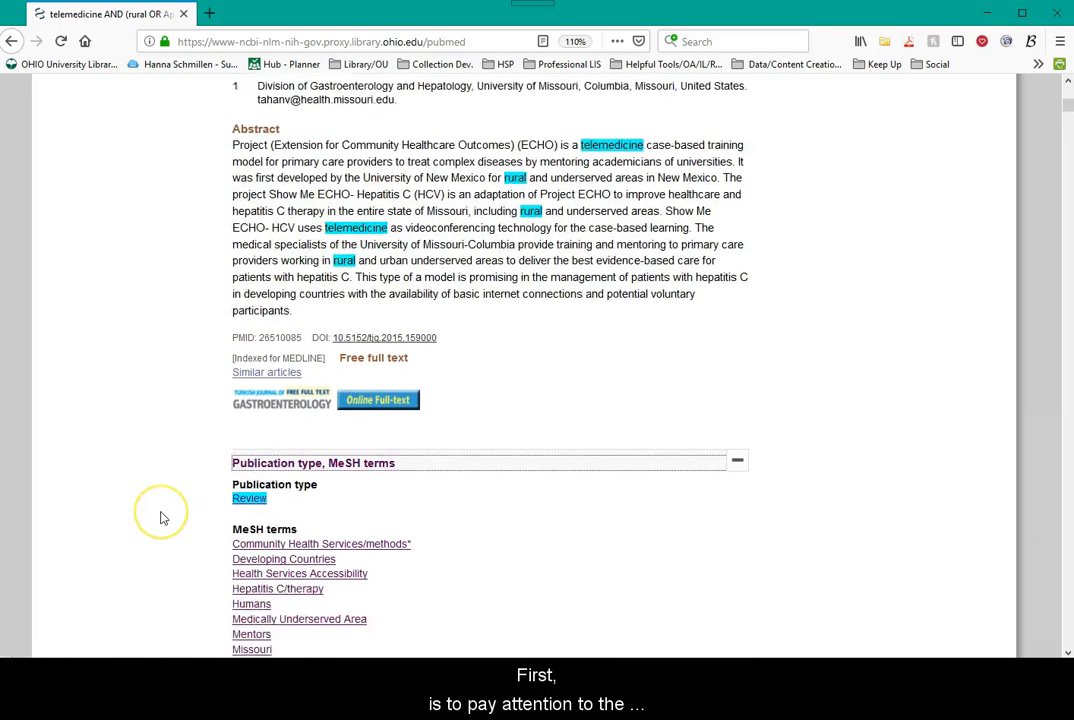
{"action": "scroll", "scroll_direction": "down", "scroll_amount": 3}
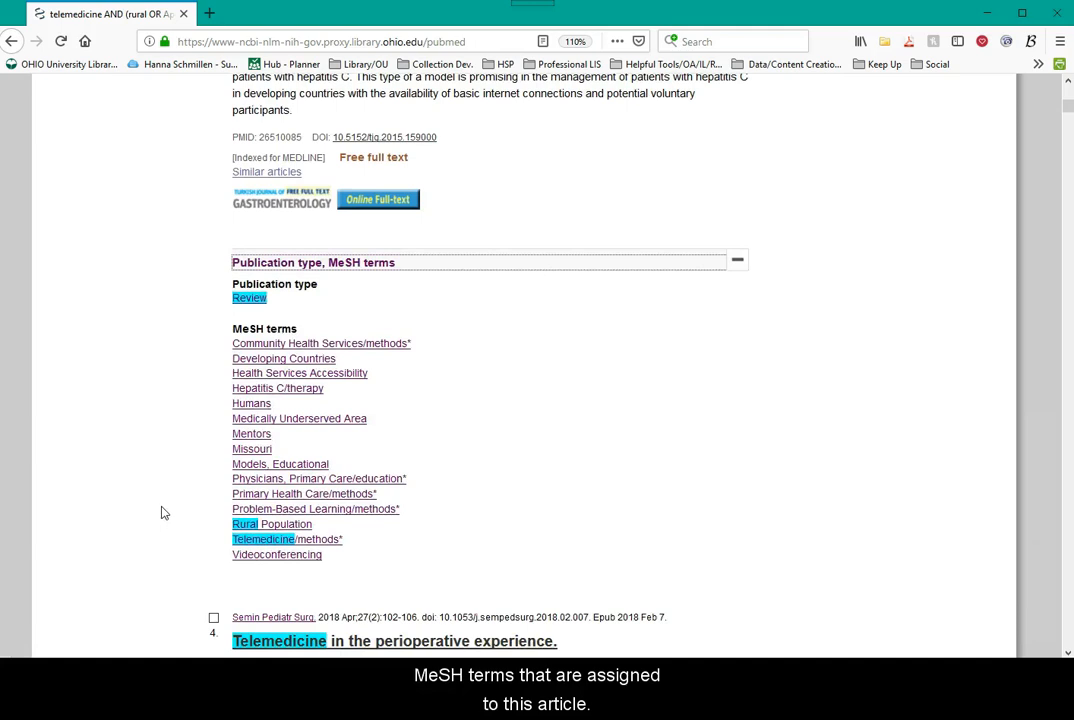
{"action": "left_click", "coordinate": [299, 372]}
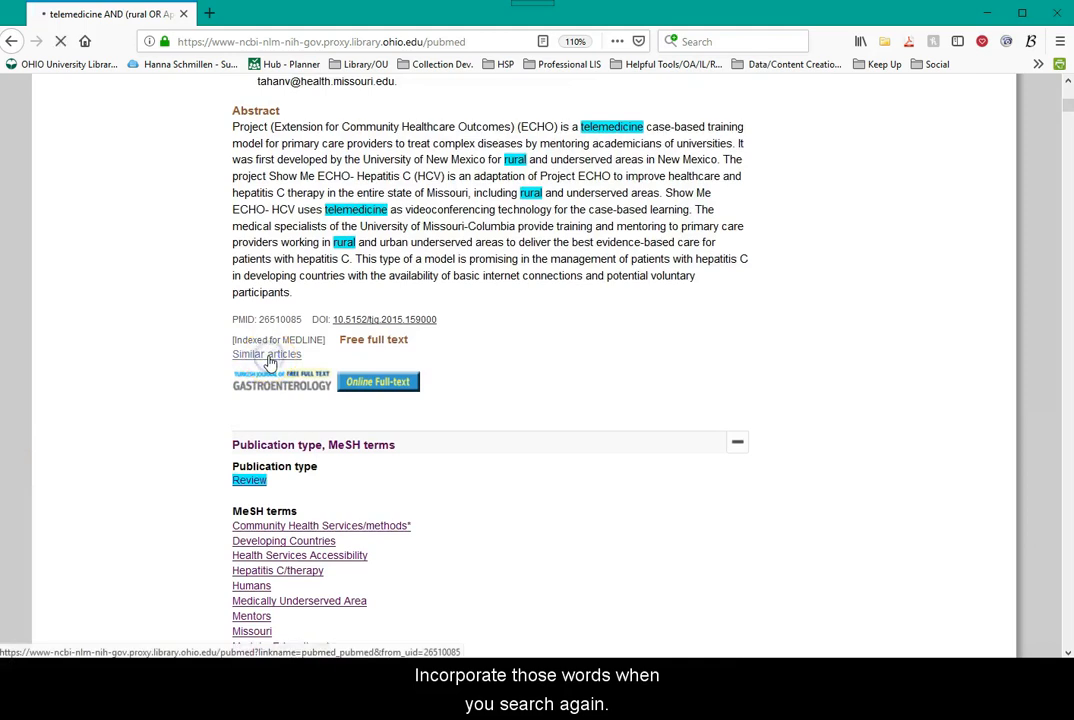
- Open similar articles for result 3 and clear the Review article type, giving 74 results
{"action": "left_click", "coordinate": [266, 354]}
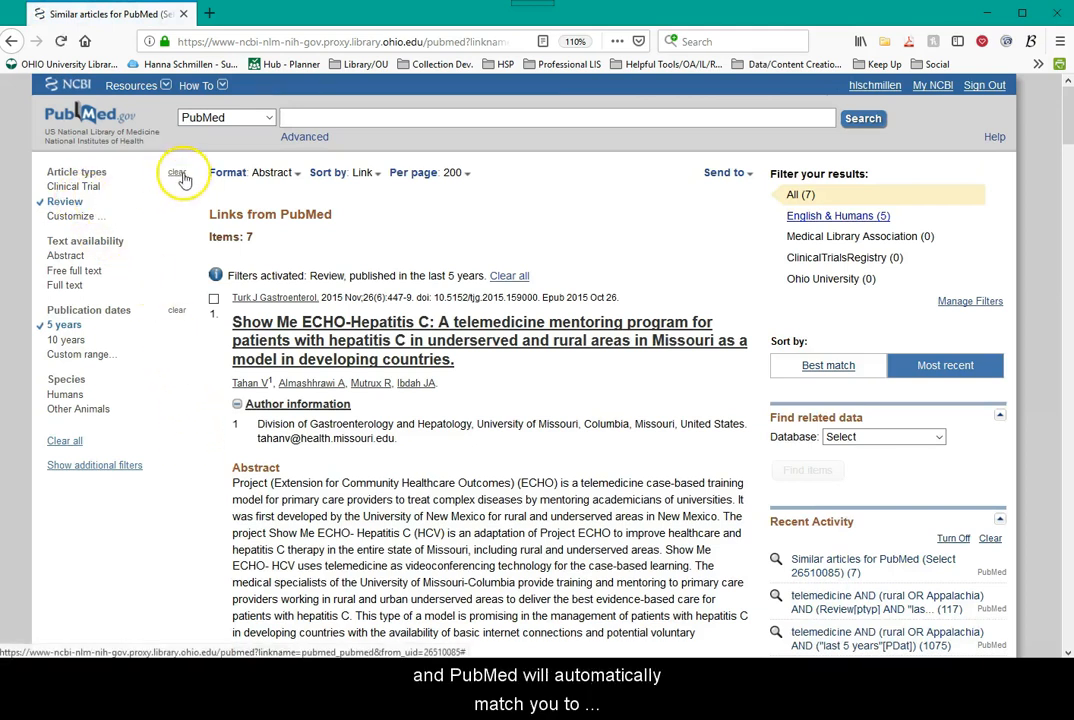
{"action": "left_click", "coordinate": [177, 172]}
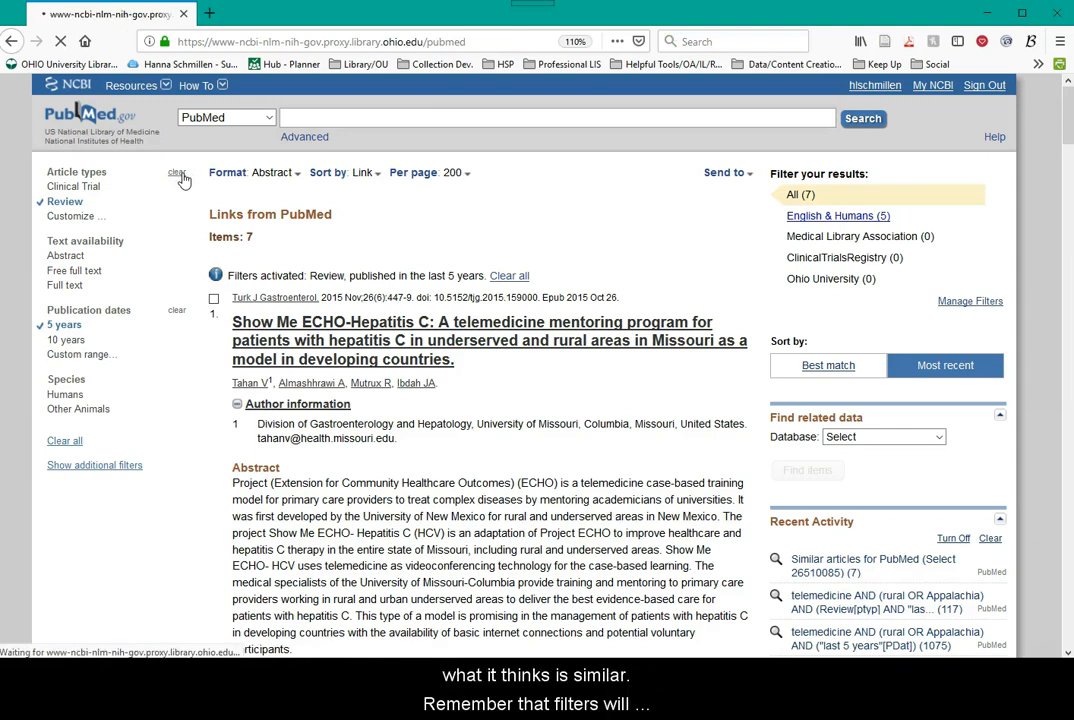
{"action": "left_click", "coordinate": [178, 175]}
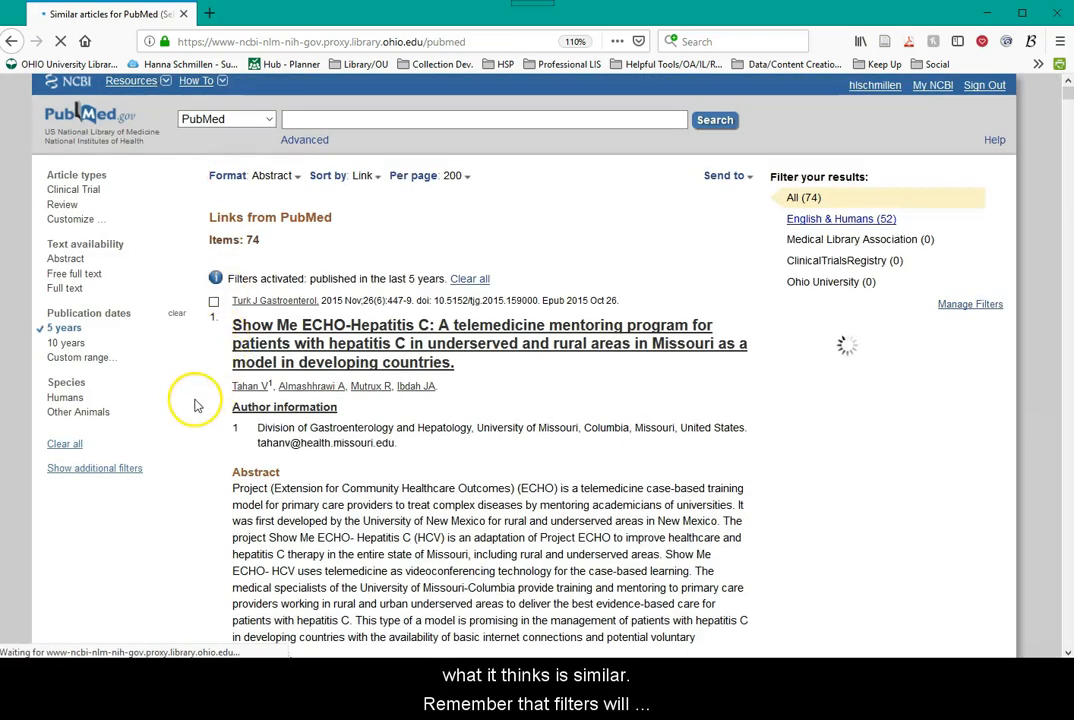
{"action": "scroll", "scroll_direction": "down", "scroll_amount": 3}
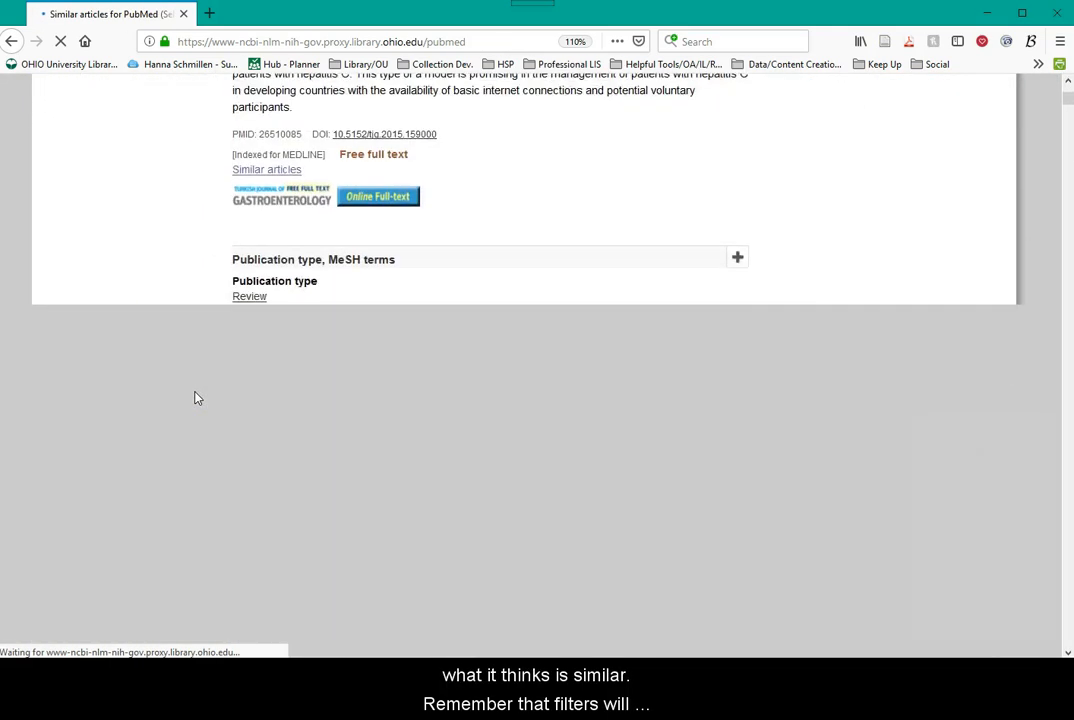
{"action": "left_click", "coordinate": [267, 169]}
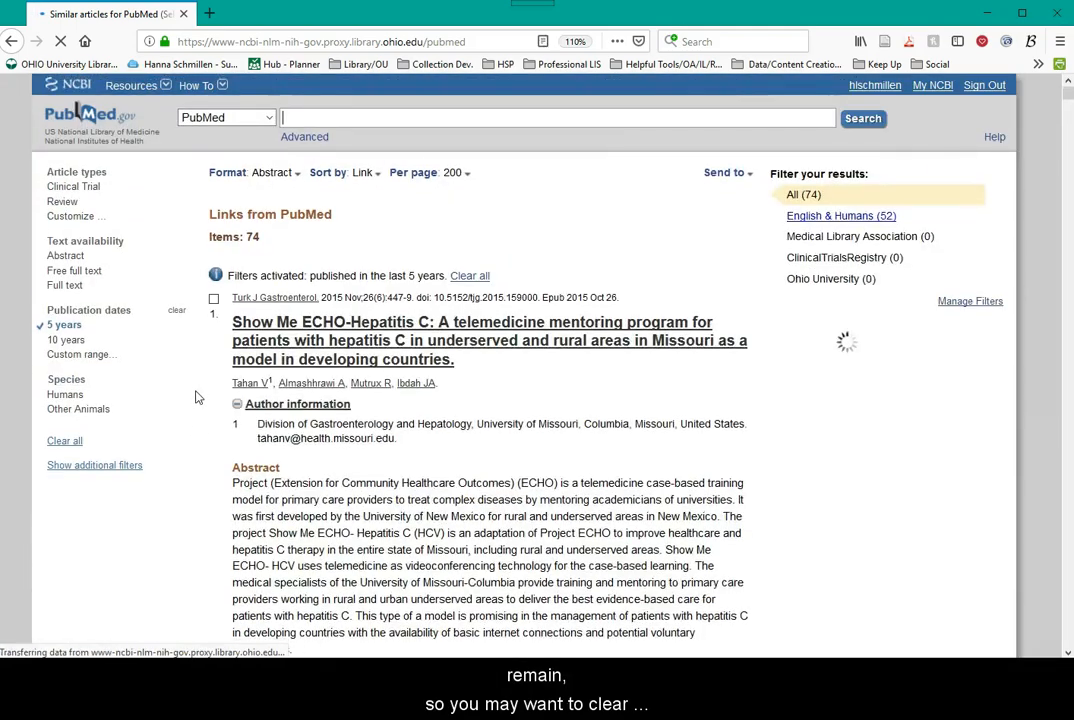
{"action": "scroll", "scroll_direction": "down", "scroll_amount": 3}
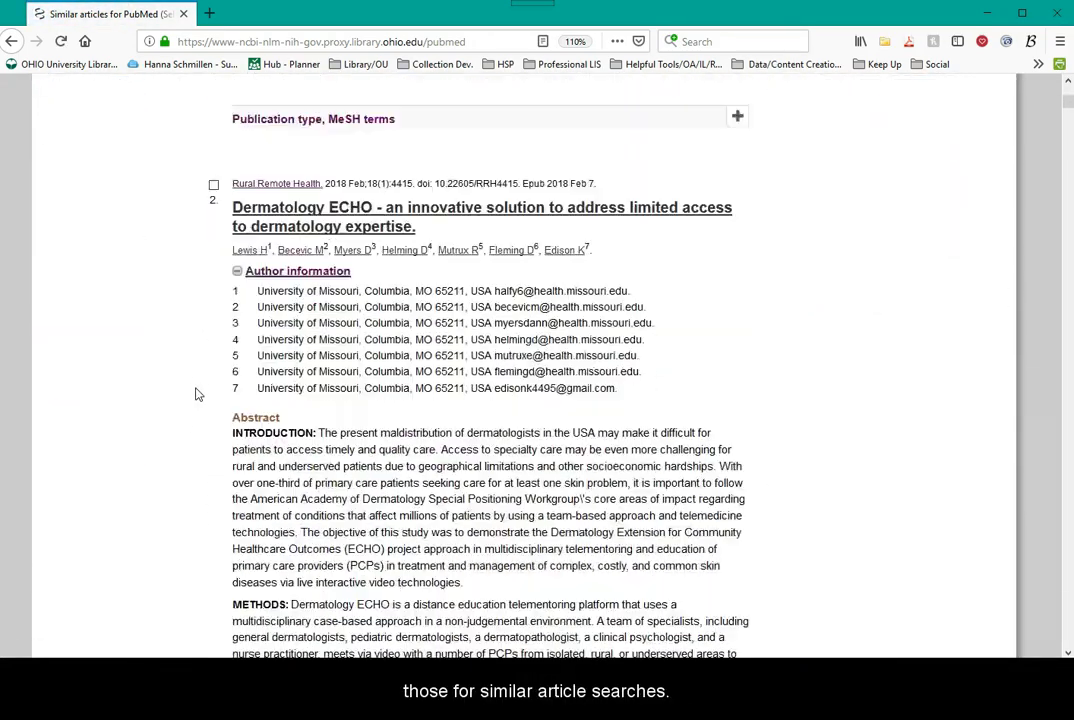
{"action": "scroll", "scroll_direction": "down", "scroll_amount": 3}
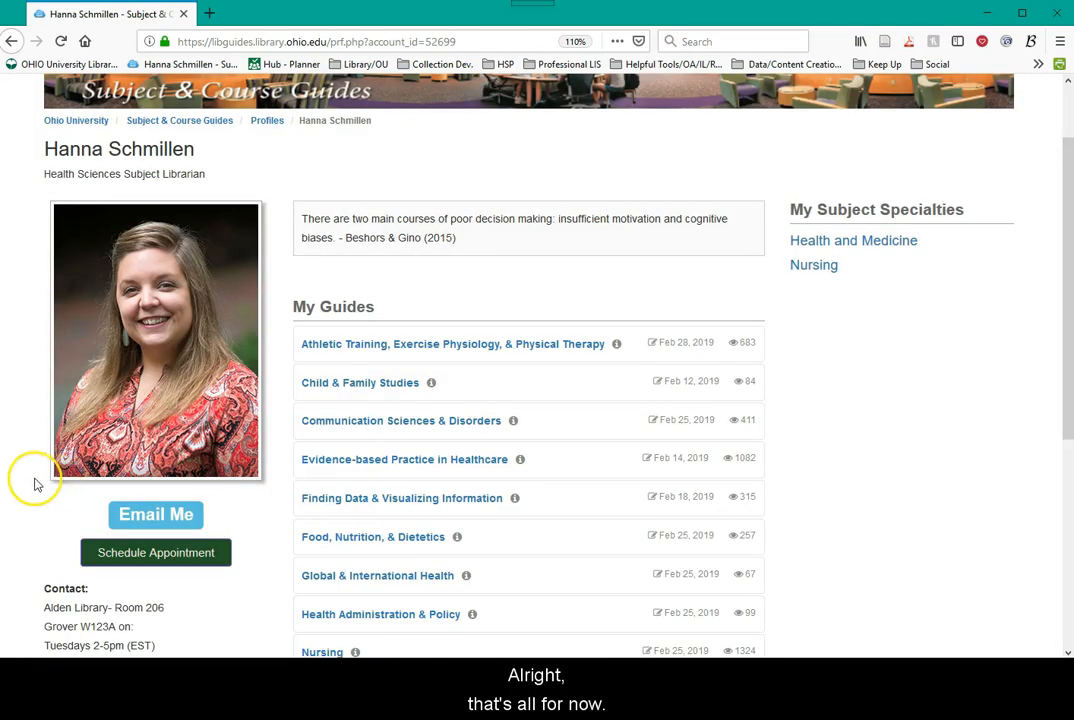
{"action": "scroll", "scroll_direction": "down", "scroll_amount": 3}
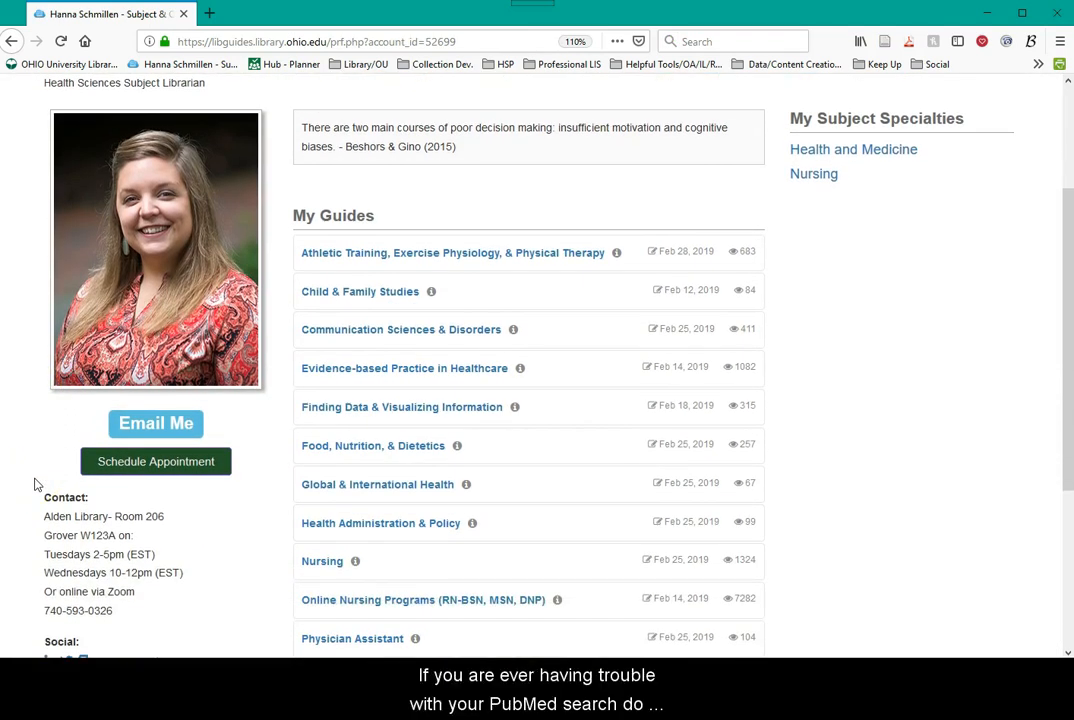